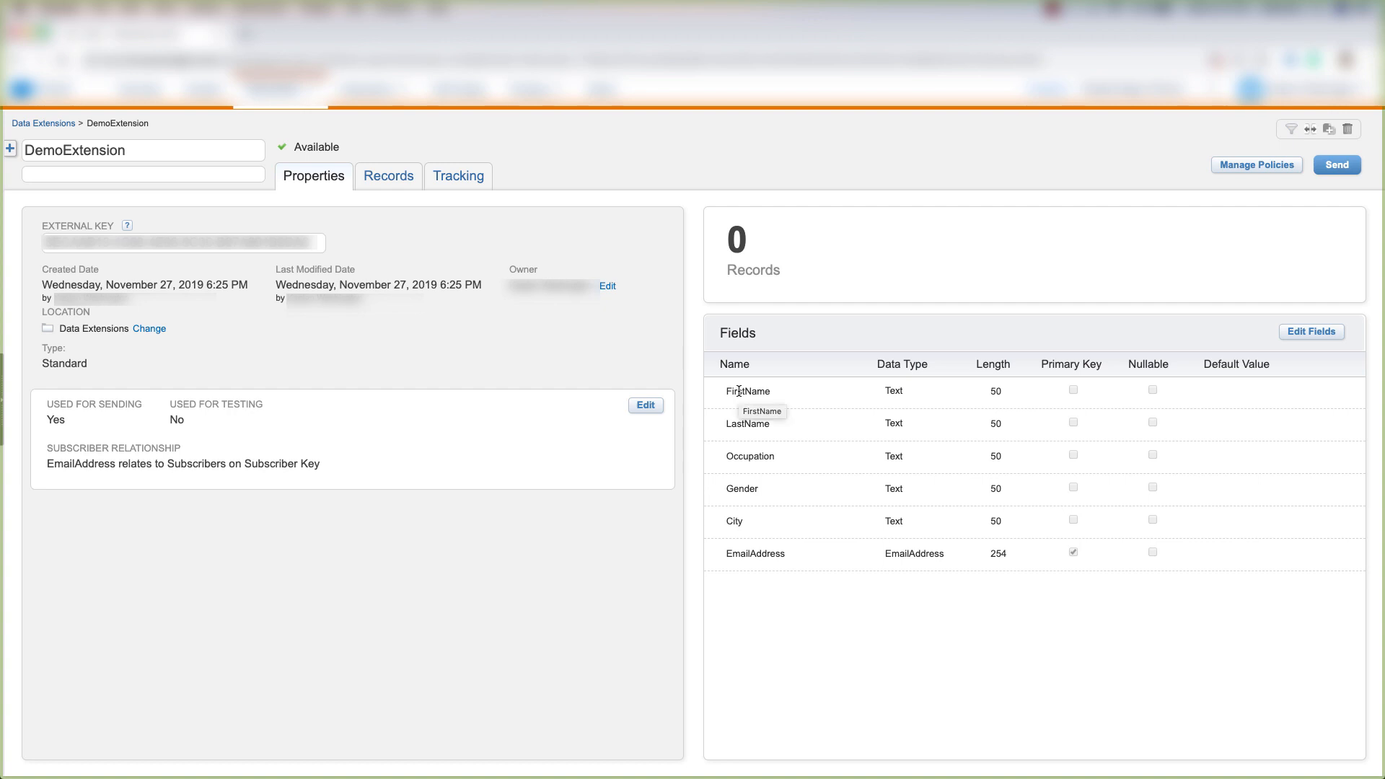
{"action": "mouse_move", "coordinate": [772, 400]}
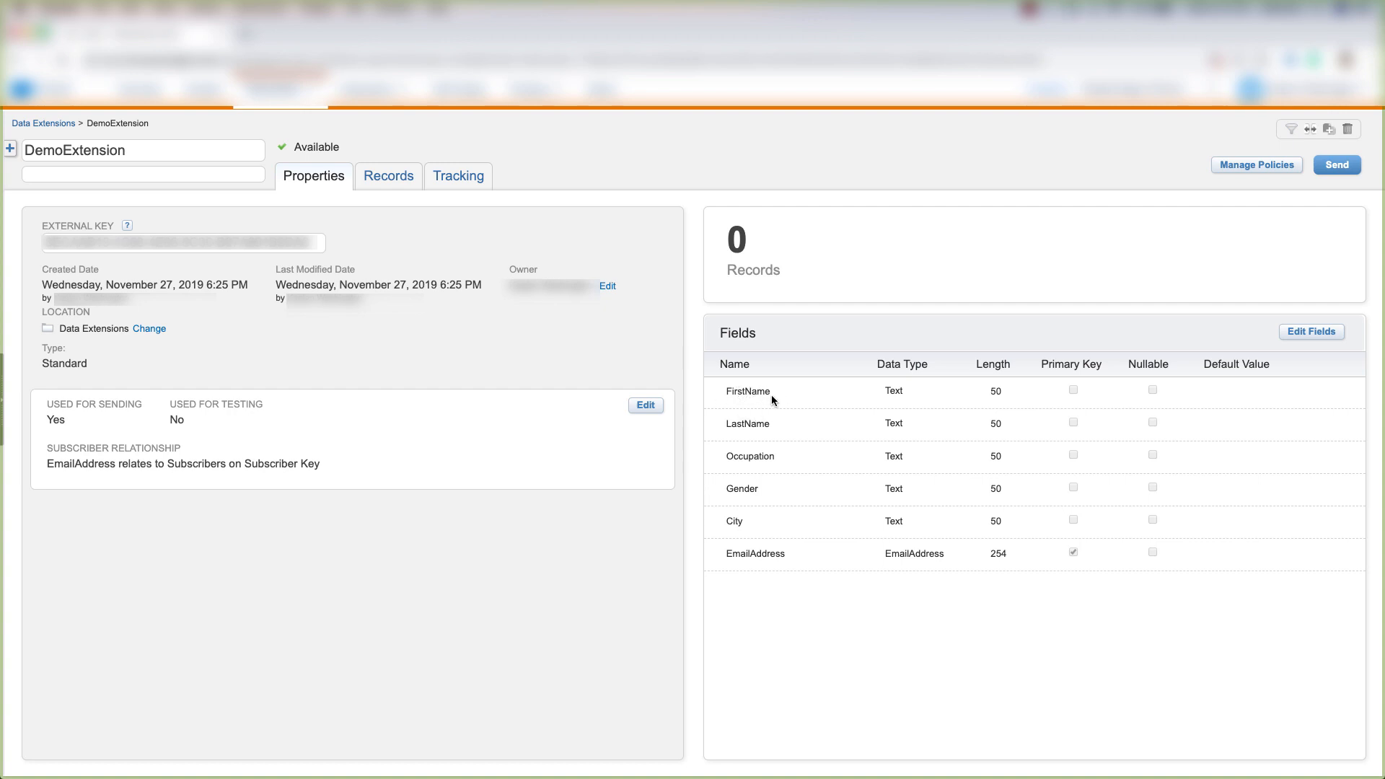
{"action": "mouse_move", "coordinate": [763, 520]}
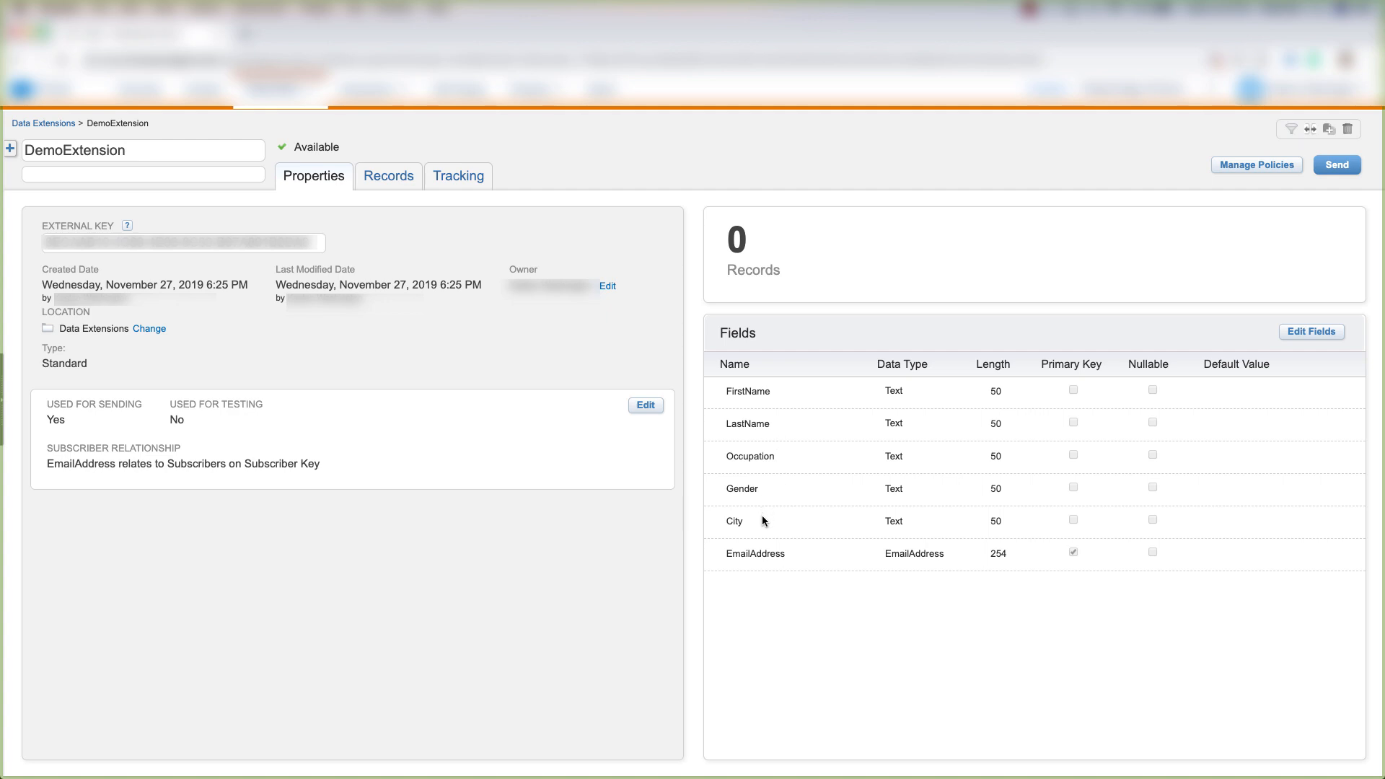
{"action": "mouse_move", "coordinate": [724, 442]}
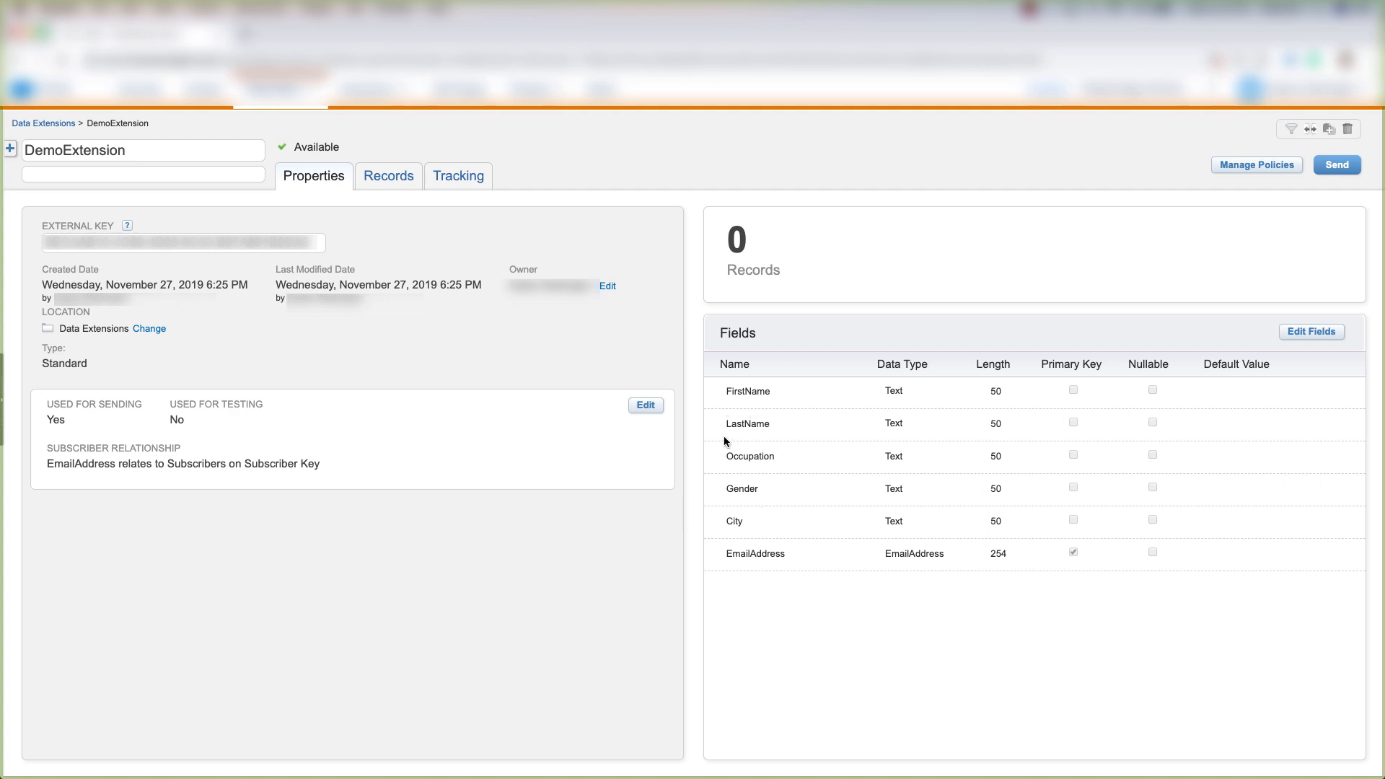
{"action": "mouse_move", "coordinate": [752, 492]}
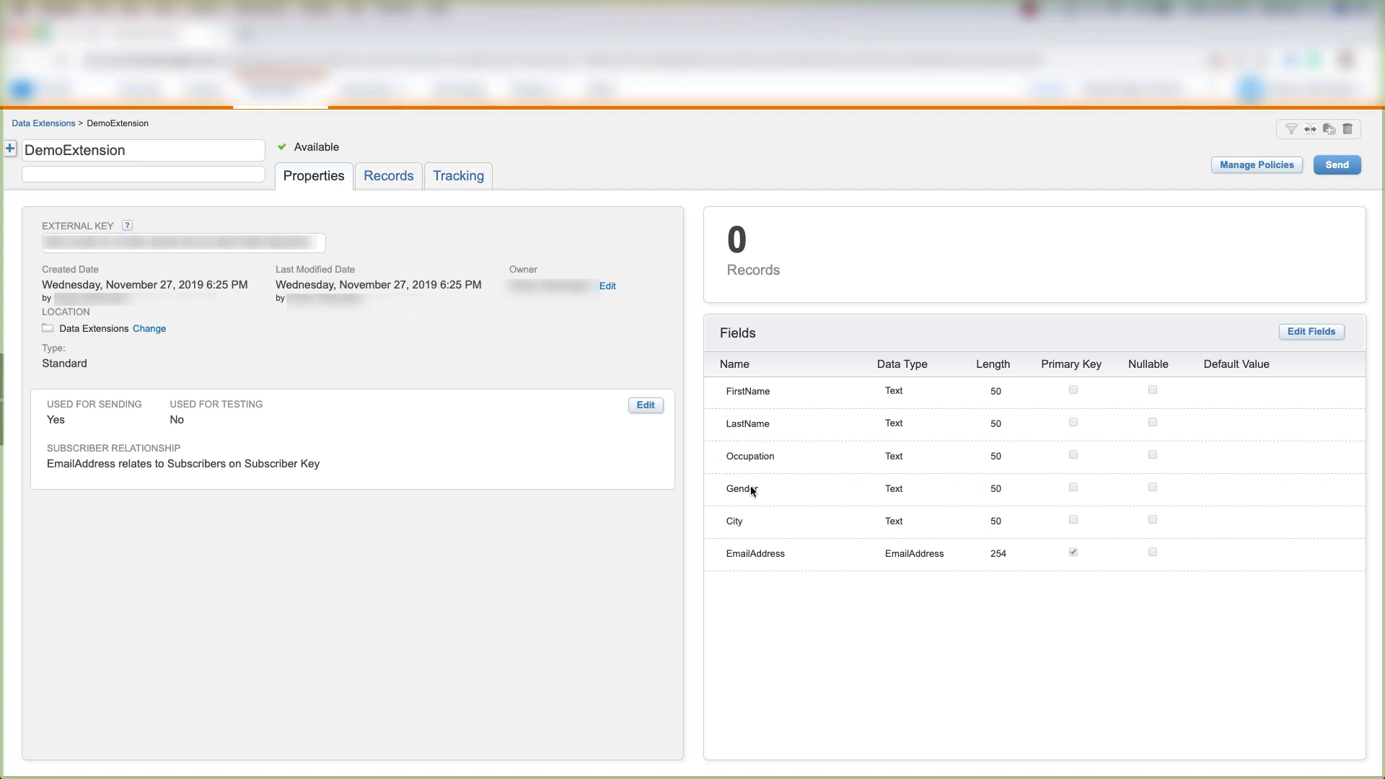
{"action": "mouse_move", "coordinate": [764, 567]}
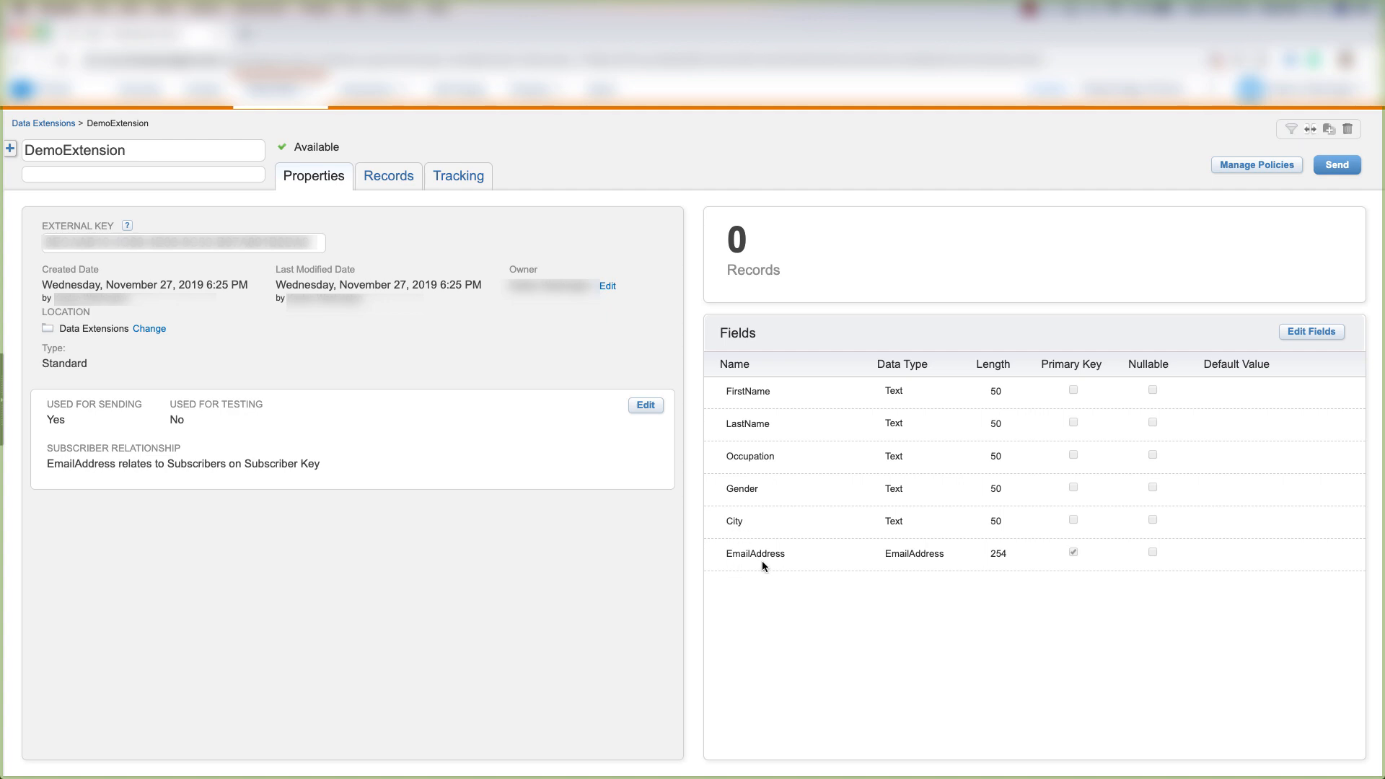
{"action": "mouse_move", "coordinate": [838, 453]}
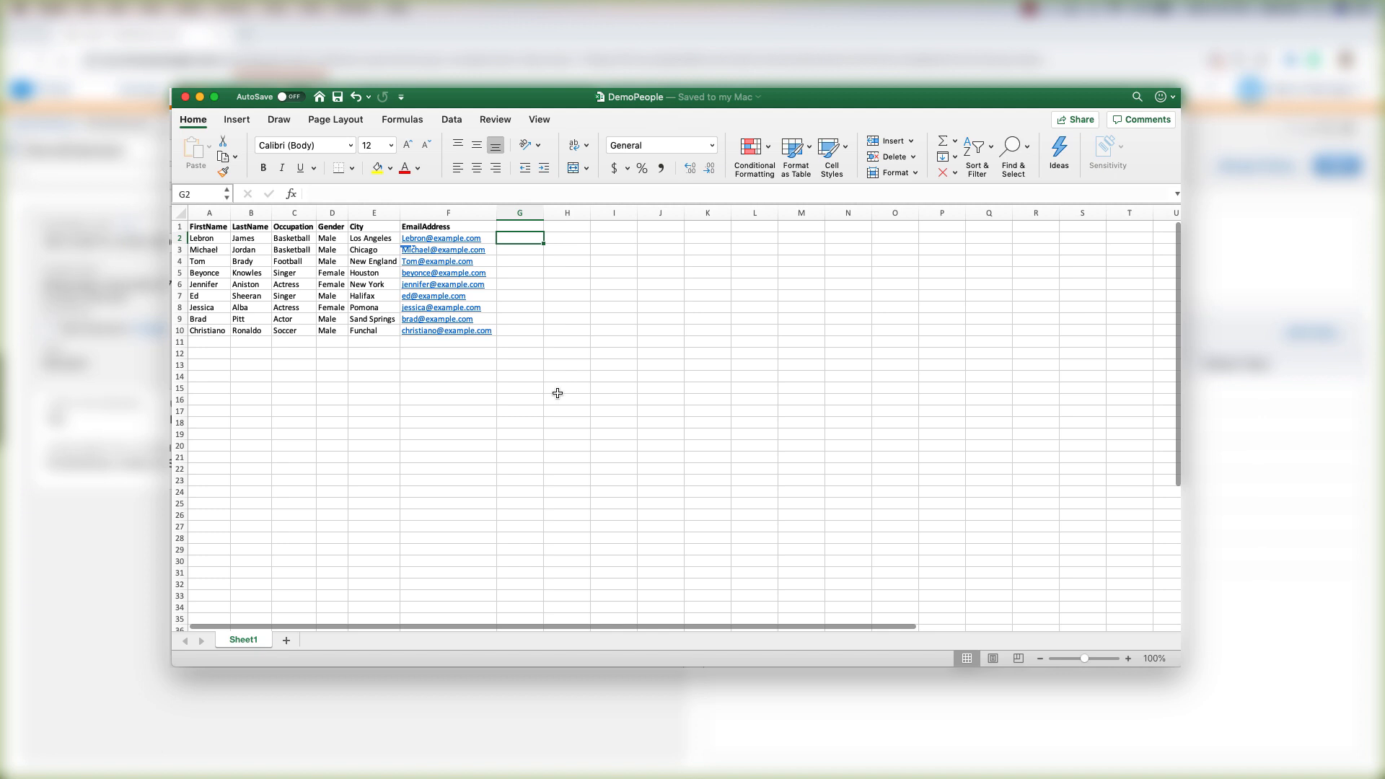
{"action": "mouse_move", "coordinate": [209, 327]}
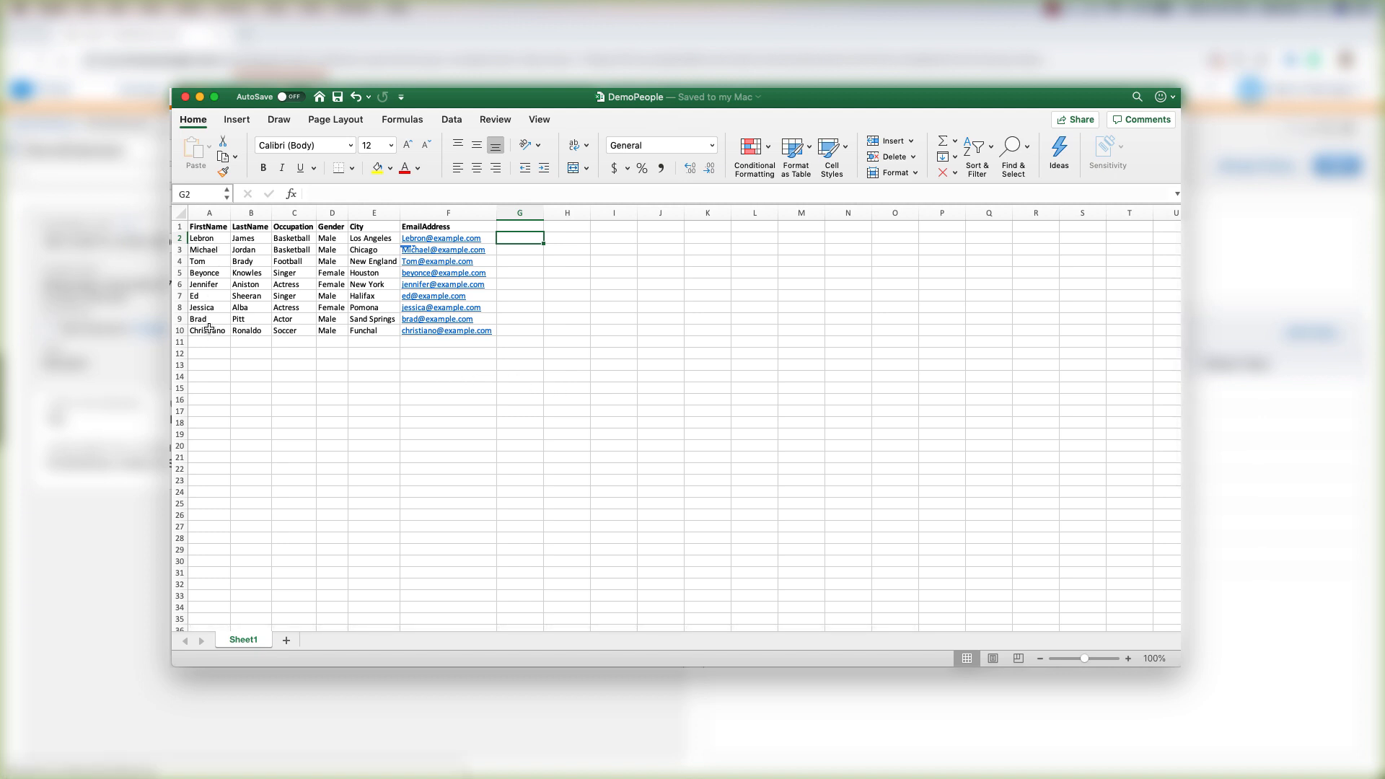
{"action": "mouse_move", "coordinate": [210, 239]}
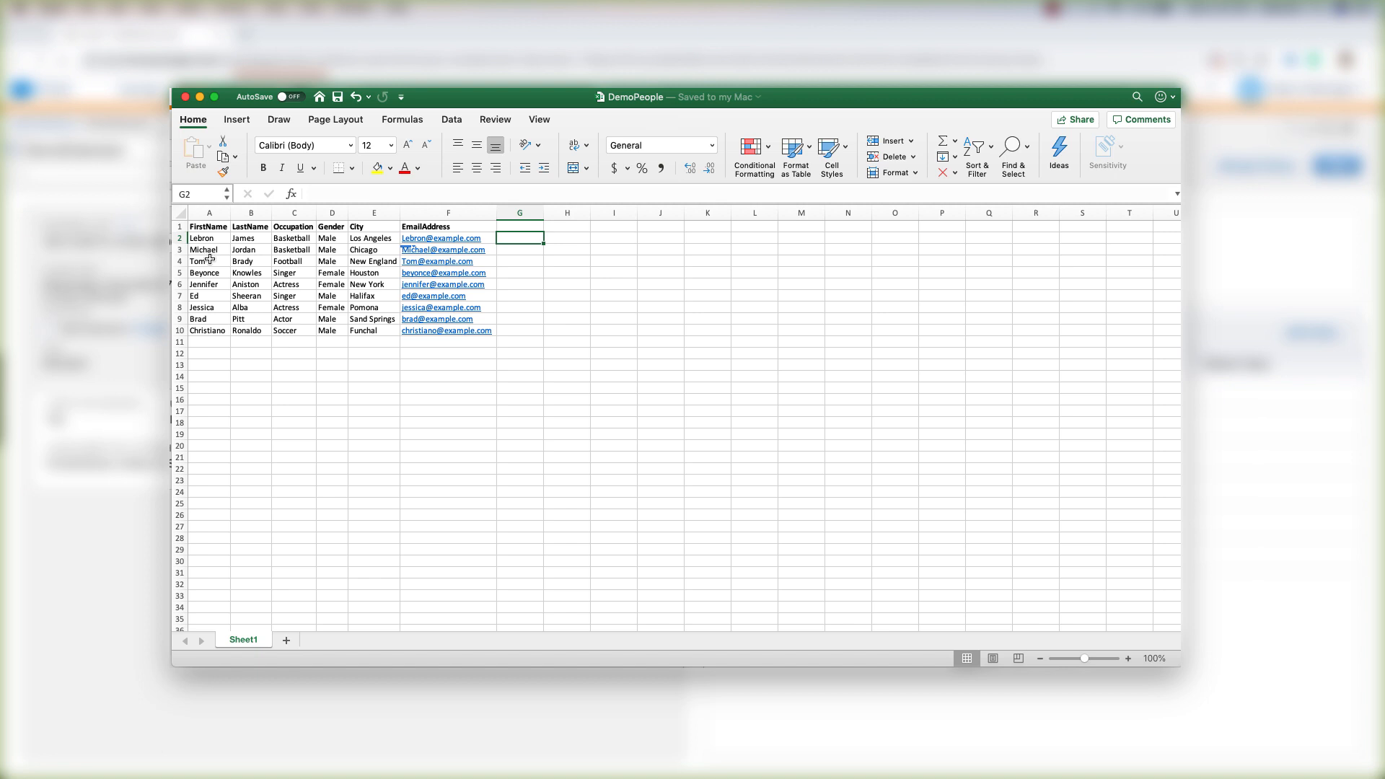
{"action": "mouse_move", "coordinate": [212, 330]}
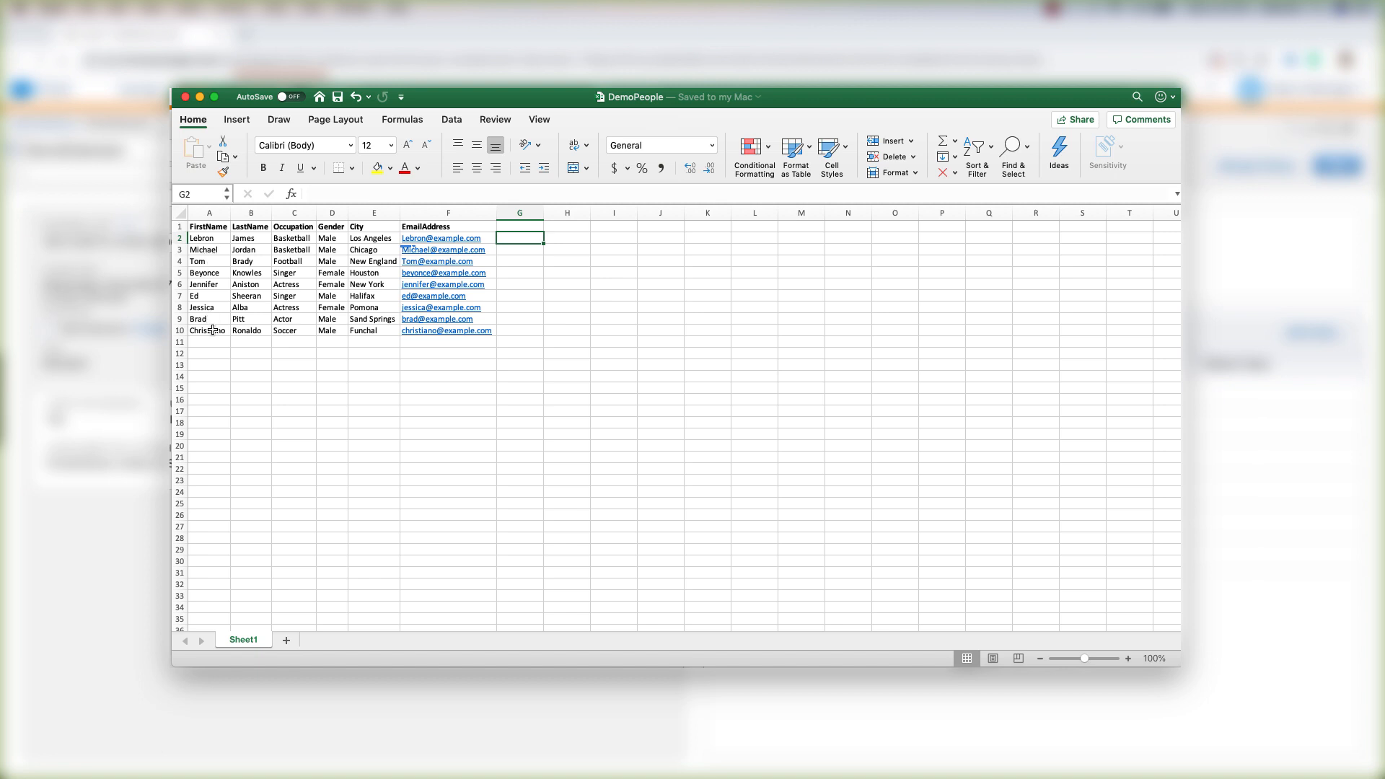
{"action": "mouse_move", "coordinate": [233, 244]}
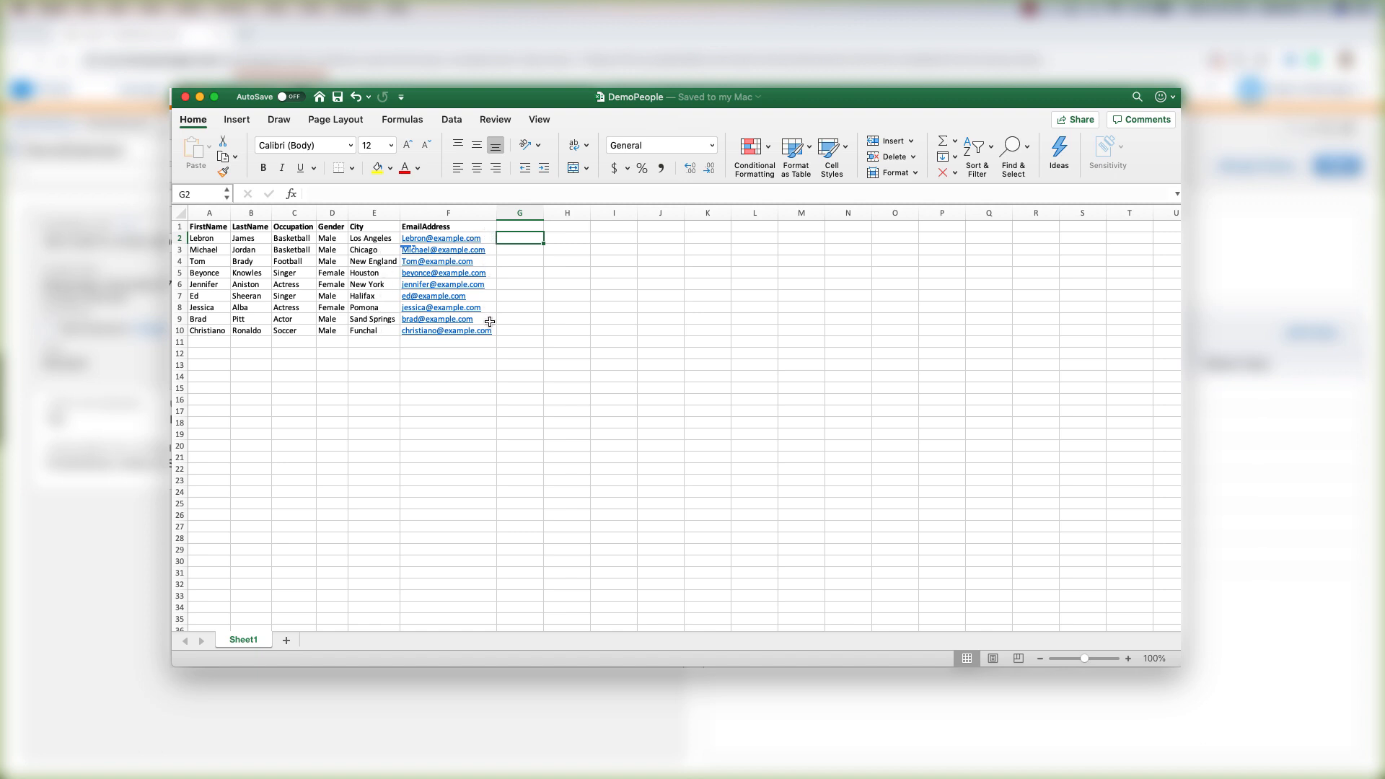
{"action": "mouse_move", "coordinate": [473, 344]}
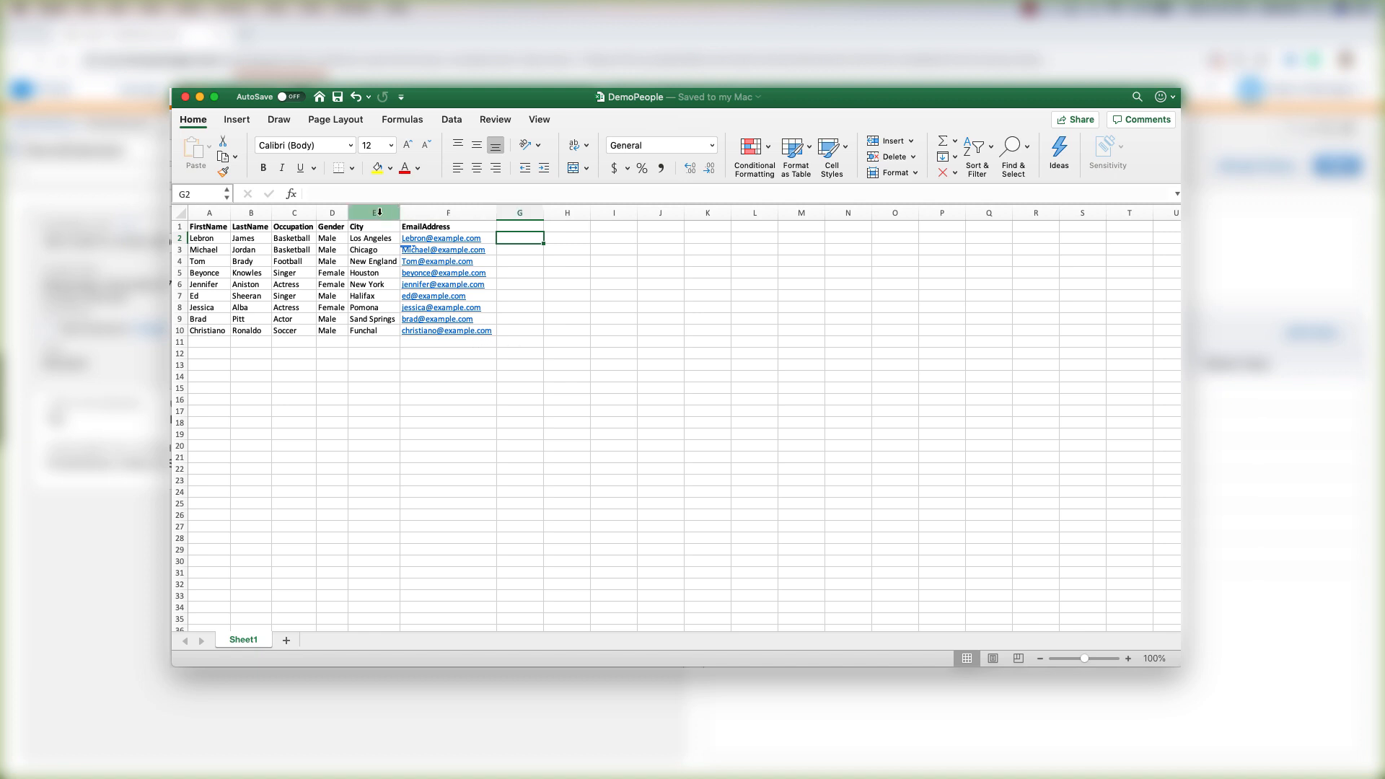
{"action": "mouse_move", "coordinate": [521, 354]}
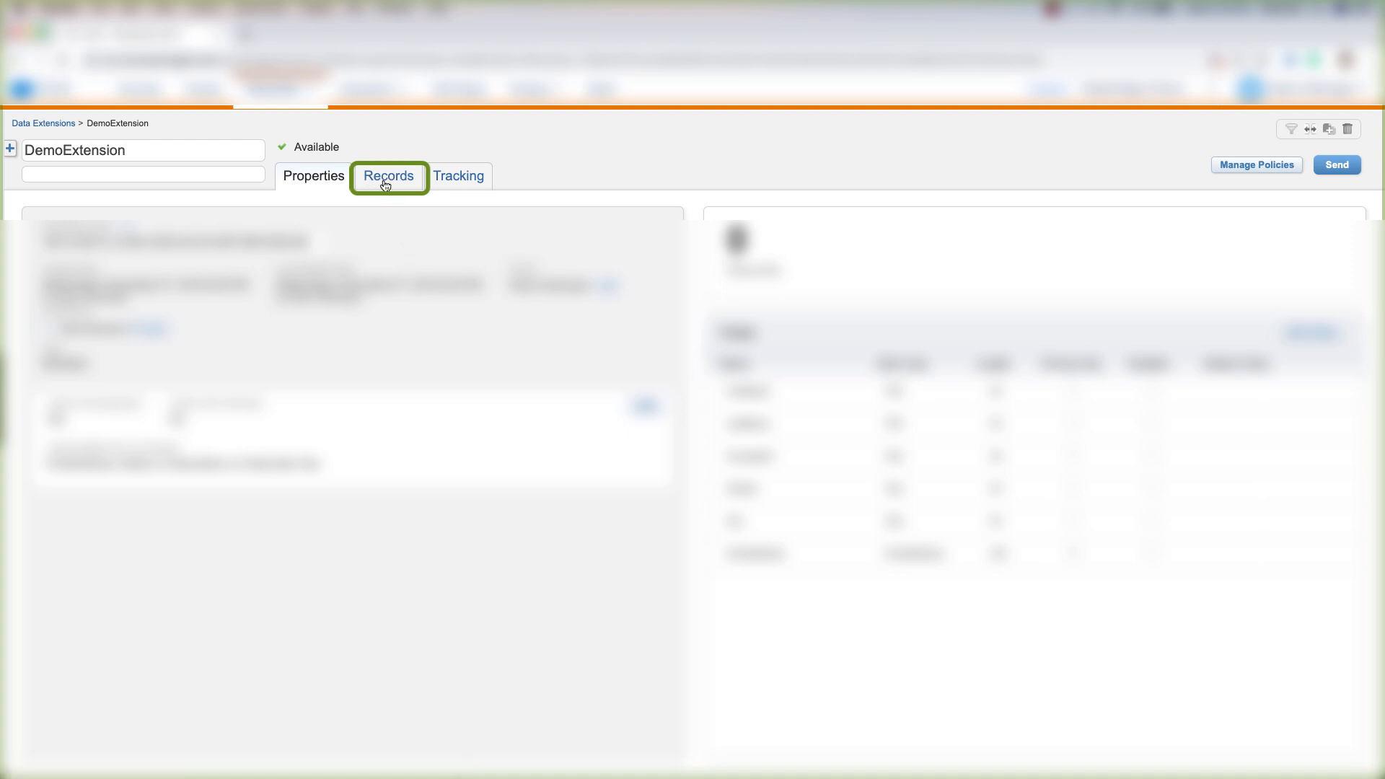
View DemoExtension's empty records list and start an import into it
{"action": "left_click", "coordinate": [388, 176]}
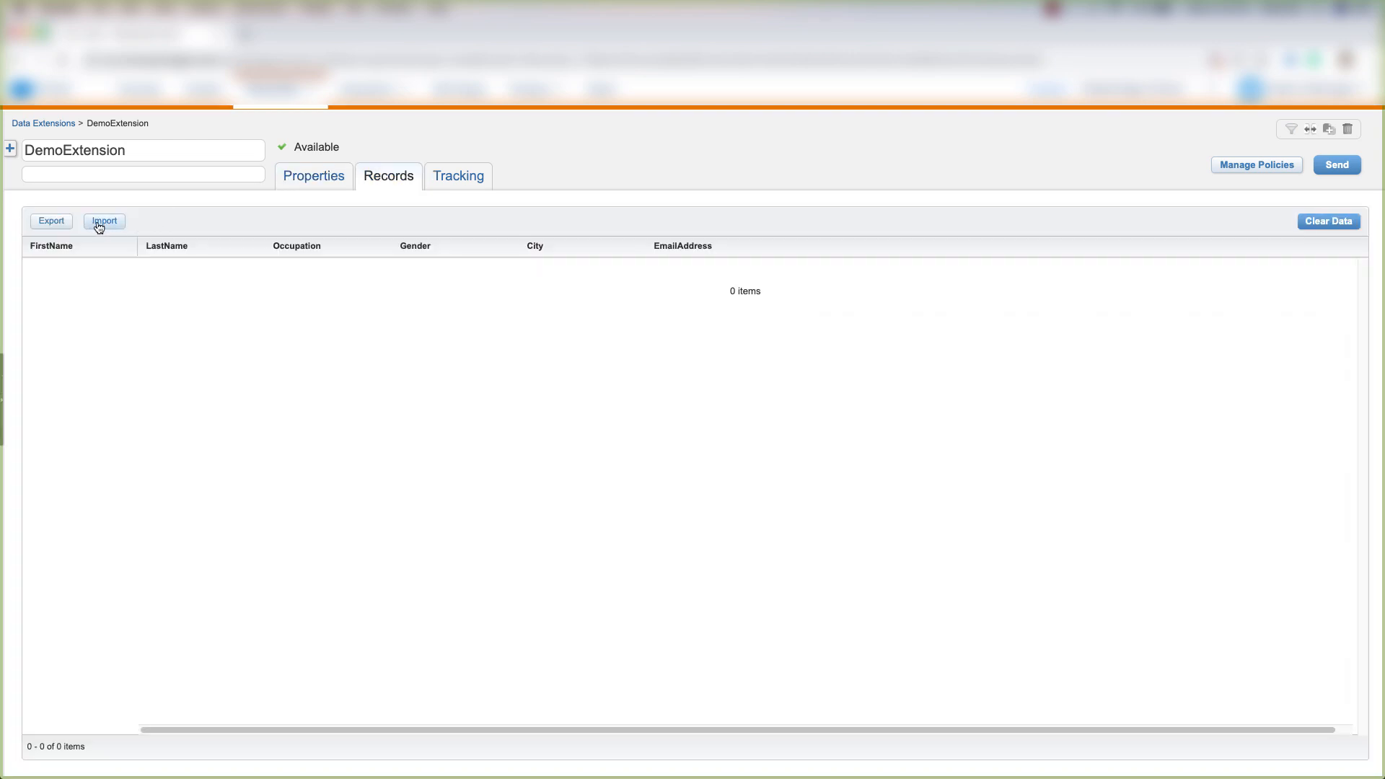
{"action": "left_click", "coordinate": [103, 221]}
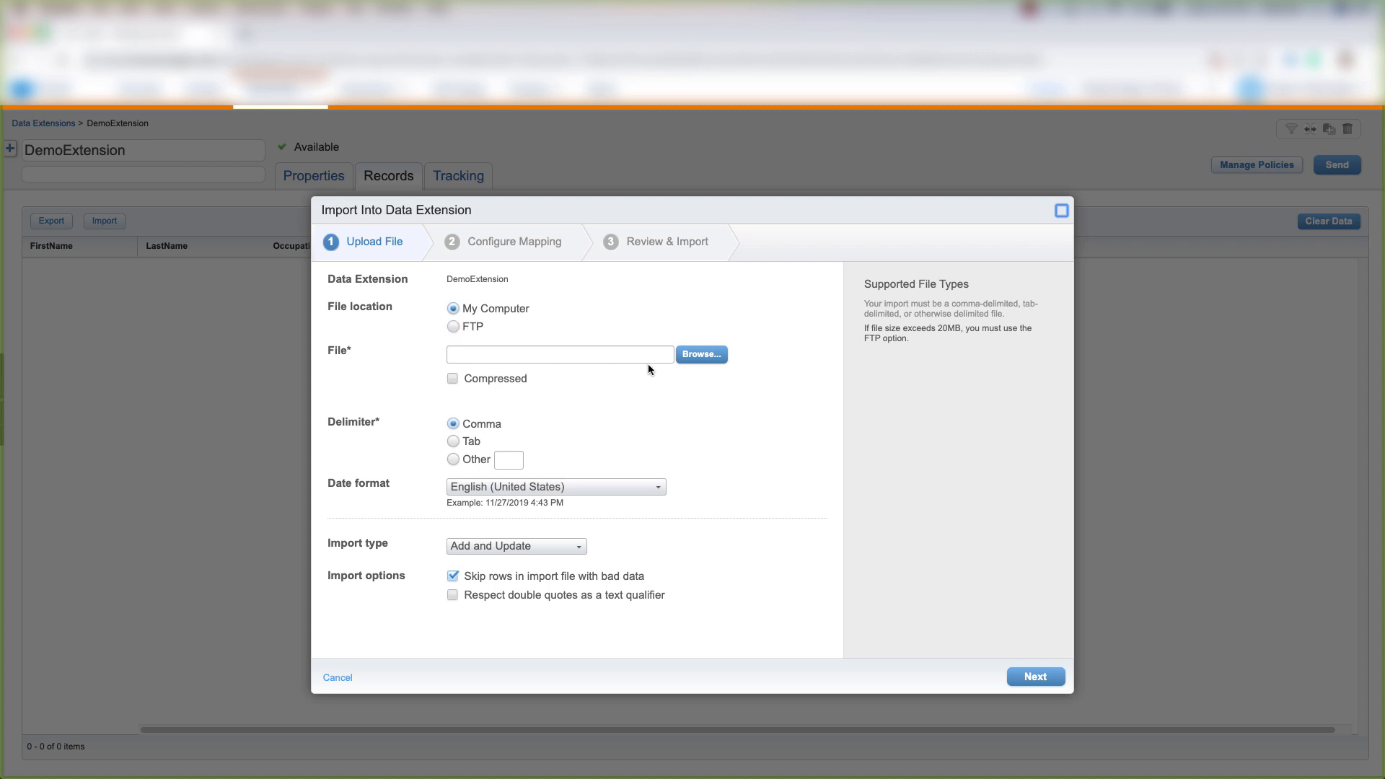
Choose DemoPeople.csv with Comma delimiter and Overwrite import type
{"action": "left_click", "coordinate": [699, 355]}
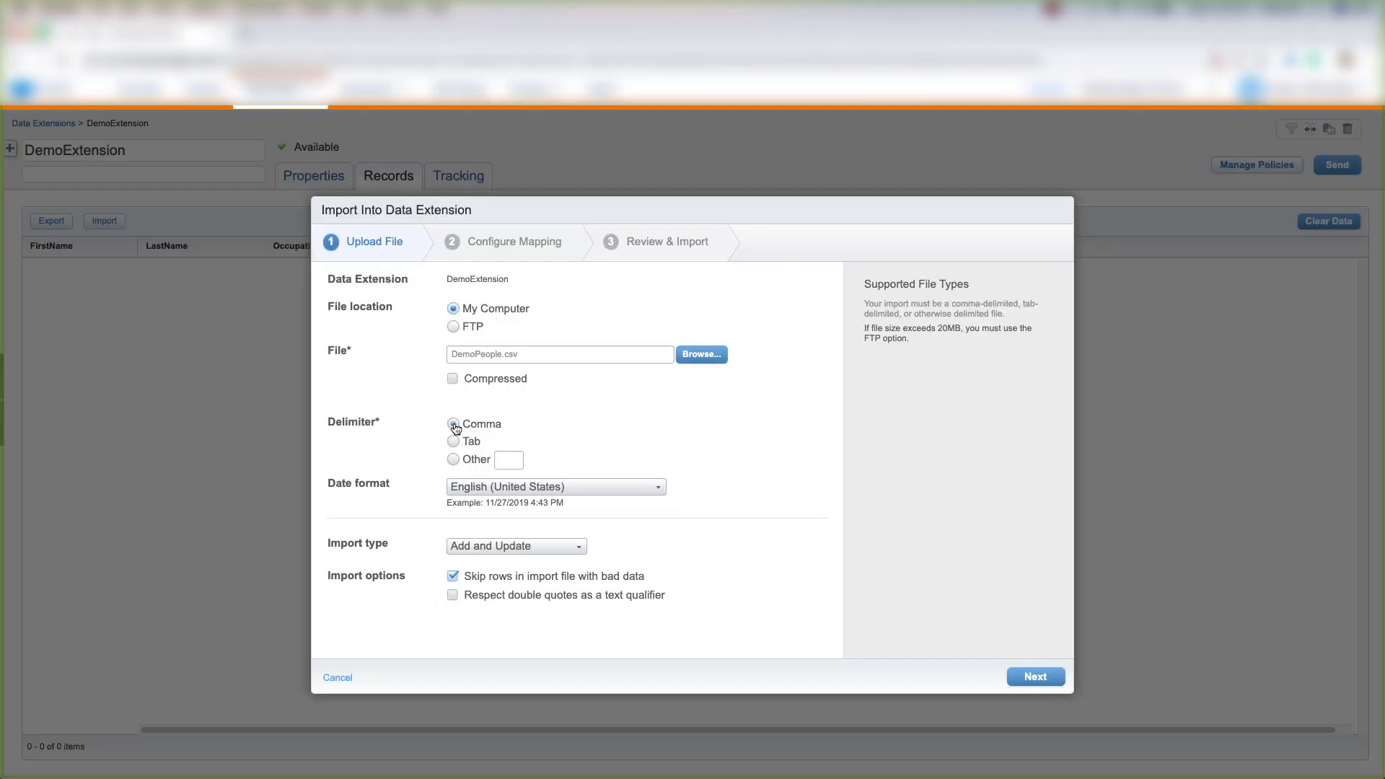
{"action": "left_click", "coordinate": [453, 424]}
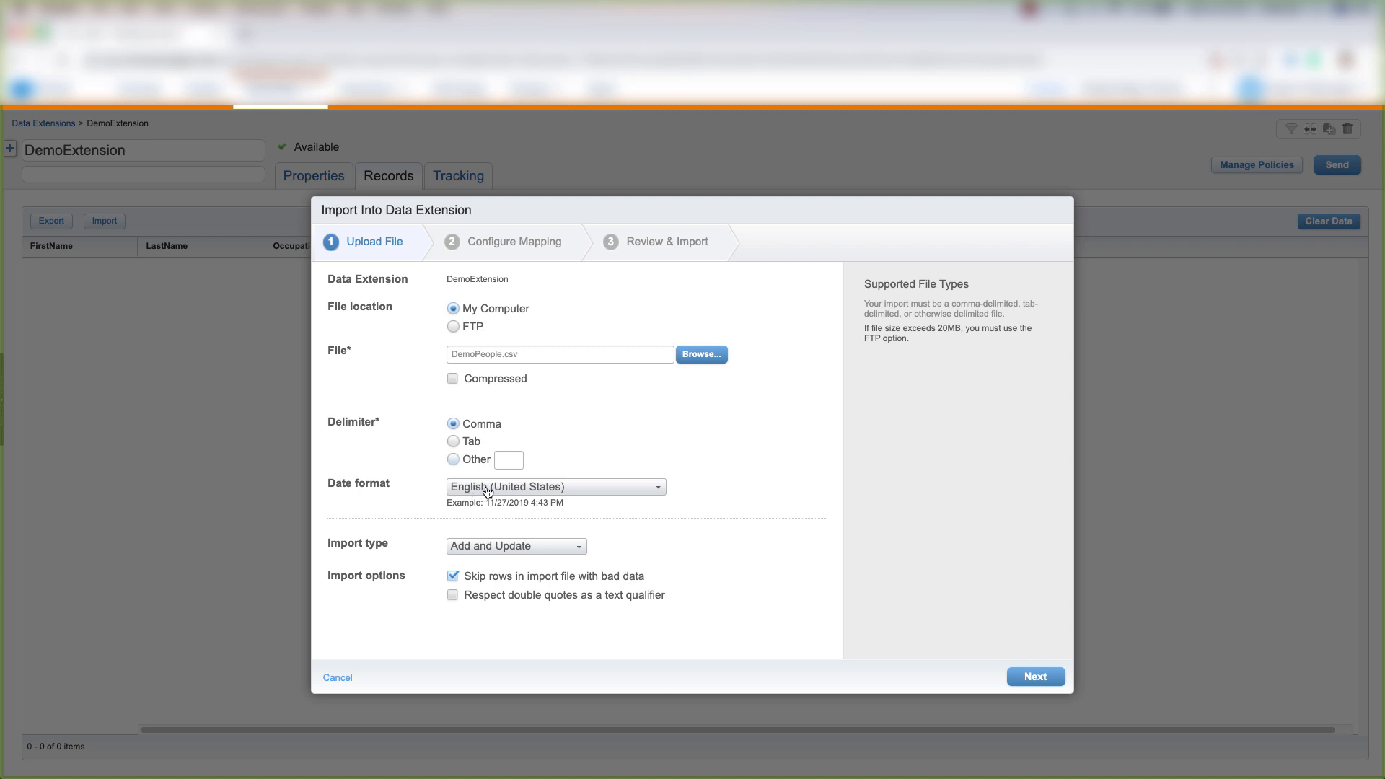
{"action": "left_click", "coordinate": [516, 545]}
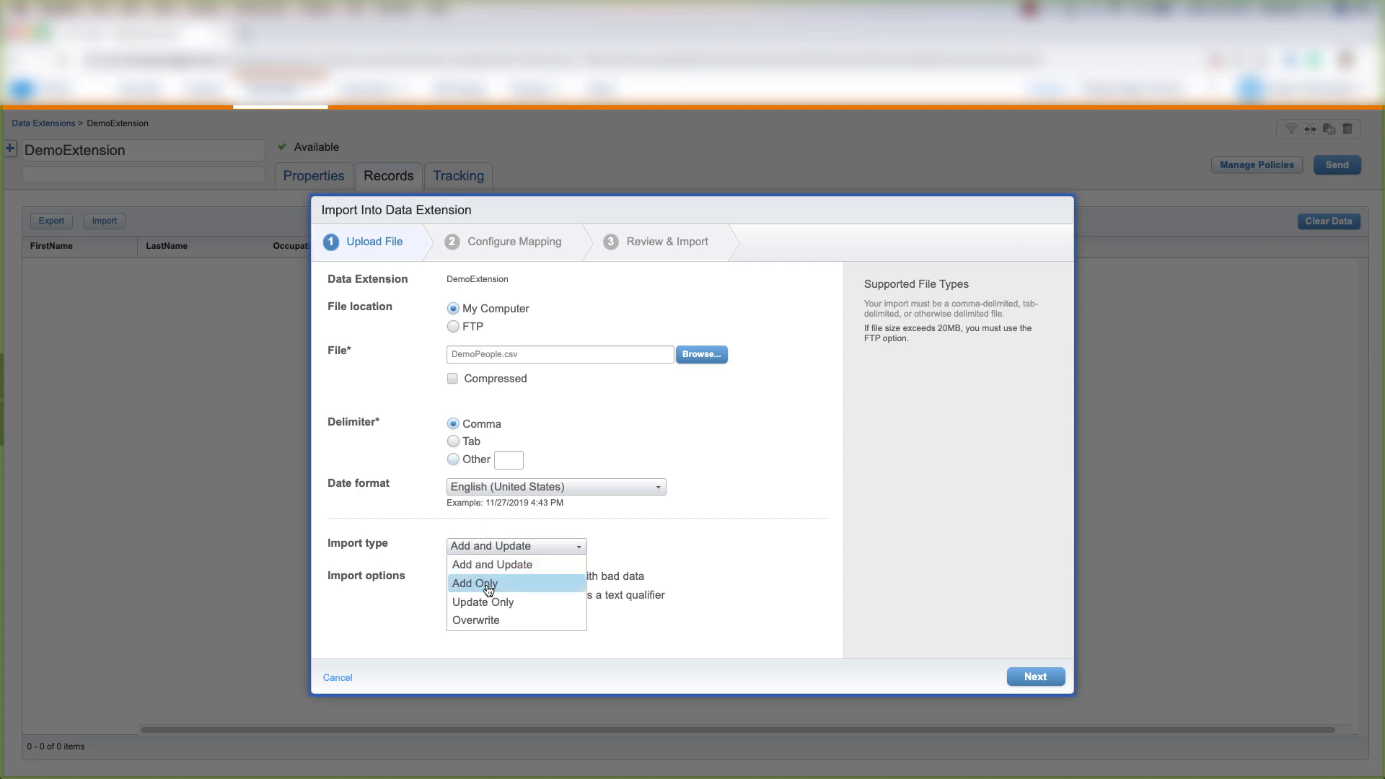
{"action": "mouse_move", "coordinate": [485, 619]}
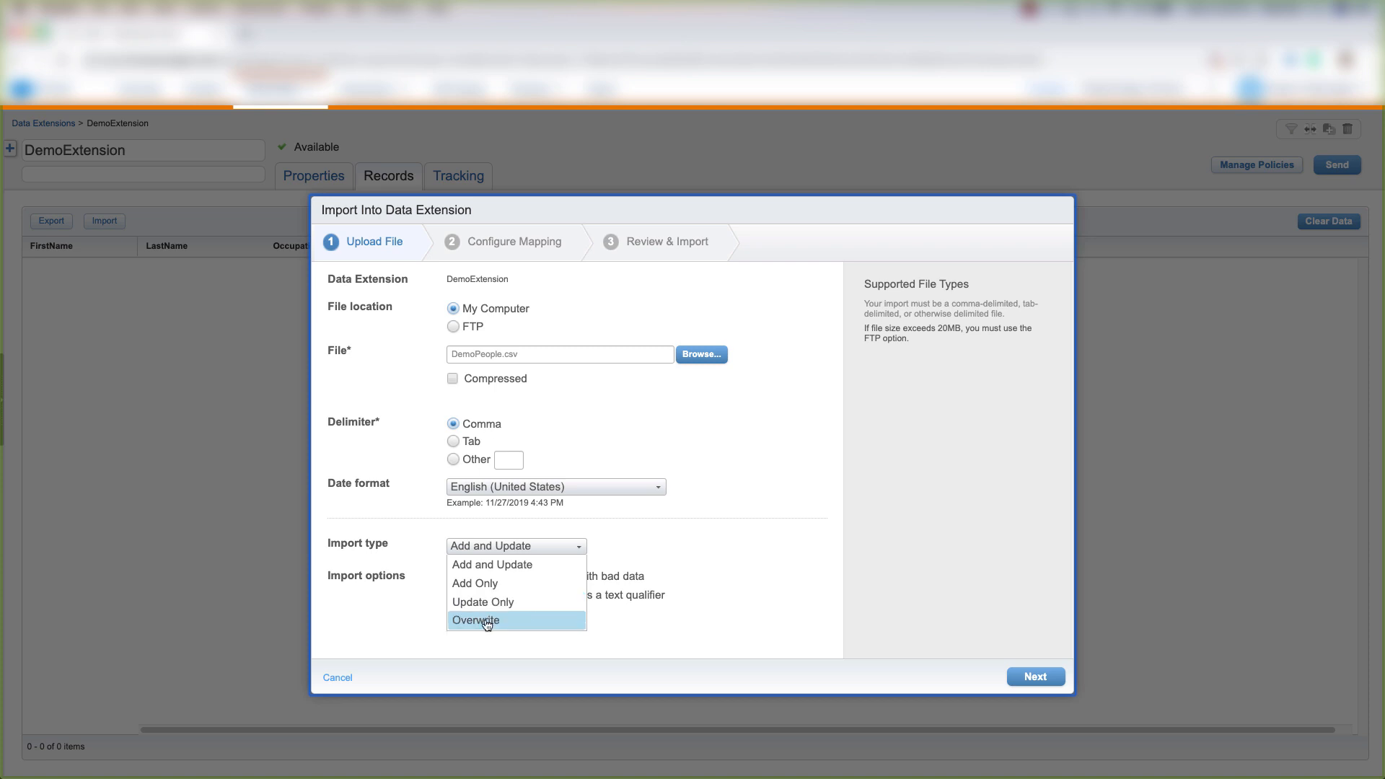
{"action": "left_click", "coordinate": [477, 619]}
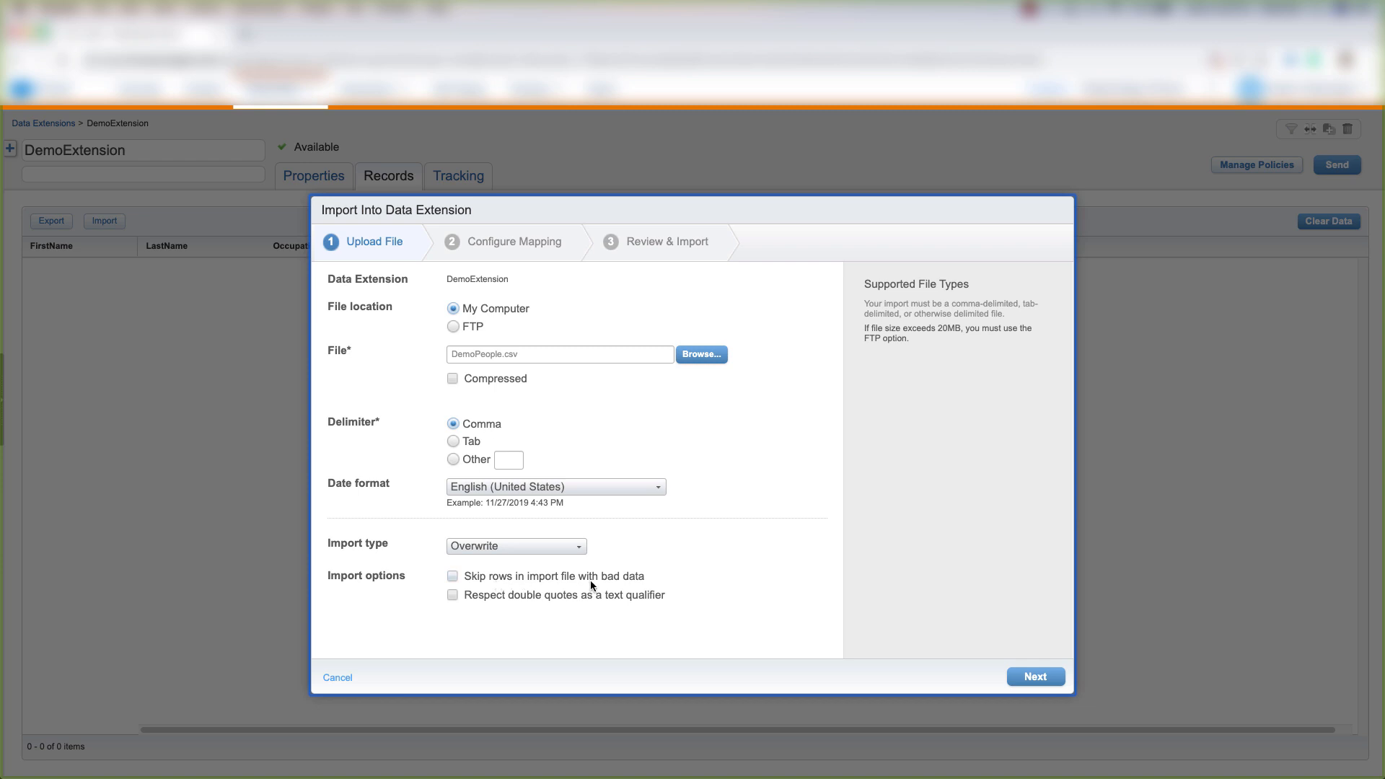
{"action": "mouse_move", "coordinate": [526, 603]}
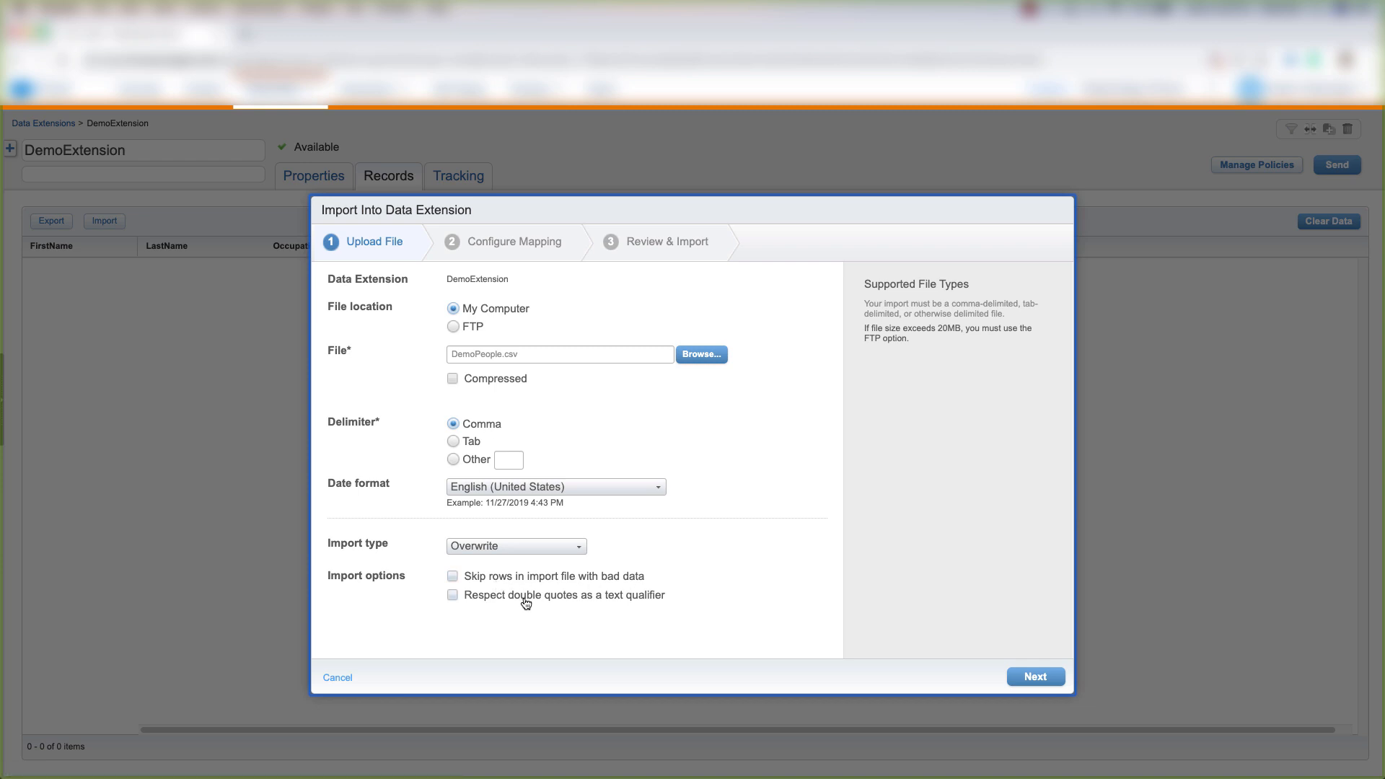
{"action": "mouse_move", "coordinate": [684, 603]}
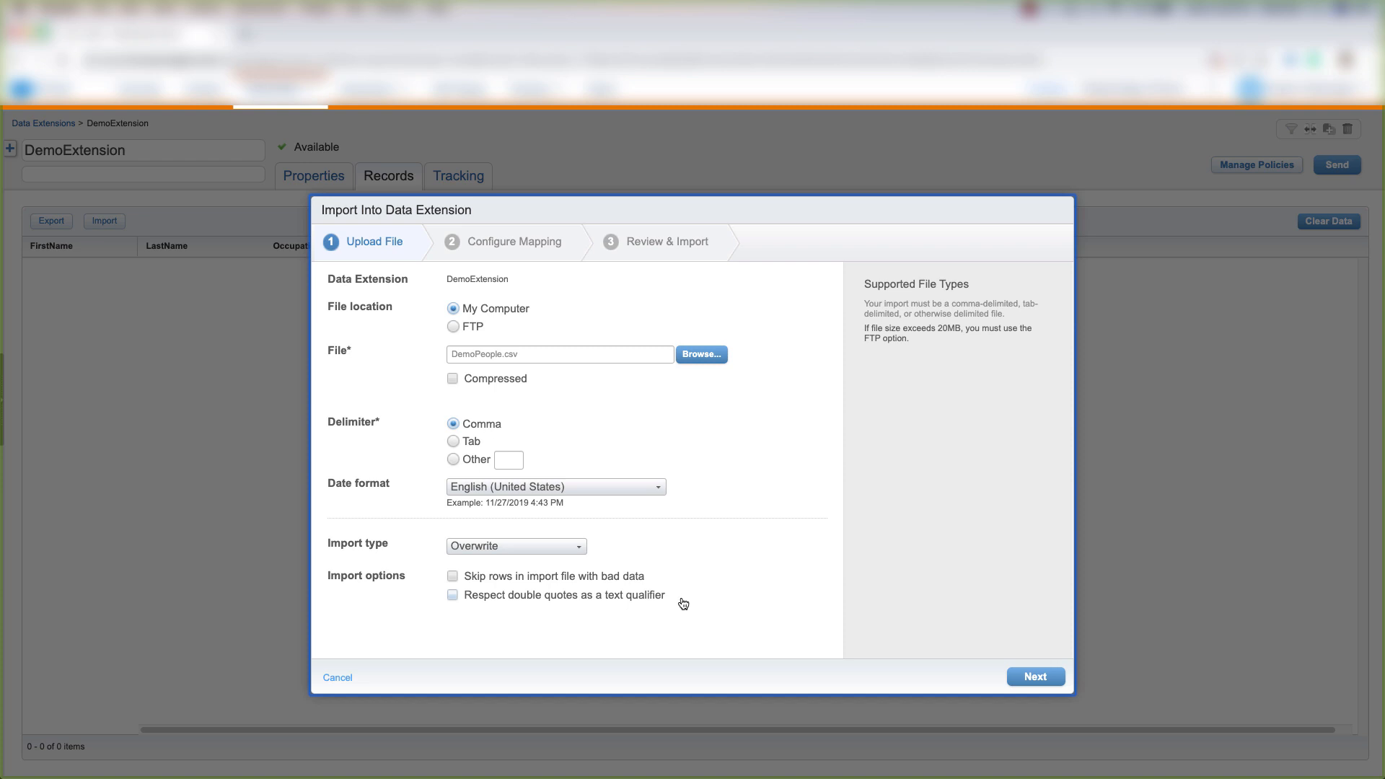
Advance to mapping, try Map by Ordinal and Map Manually, then choose Map by Header Row
{"action": "left_click", "coordinate": [1035, 677]}
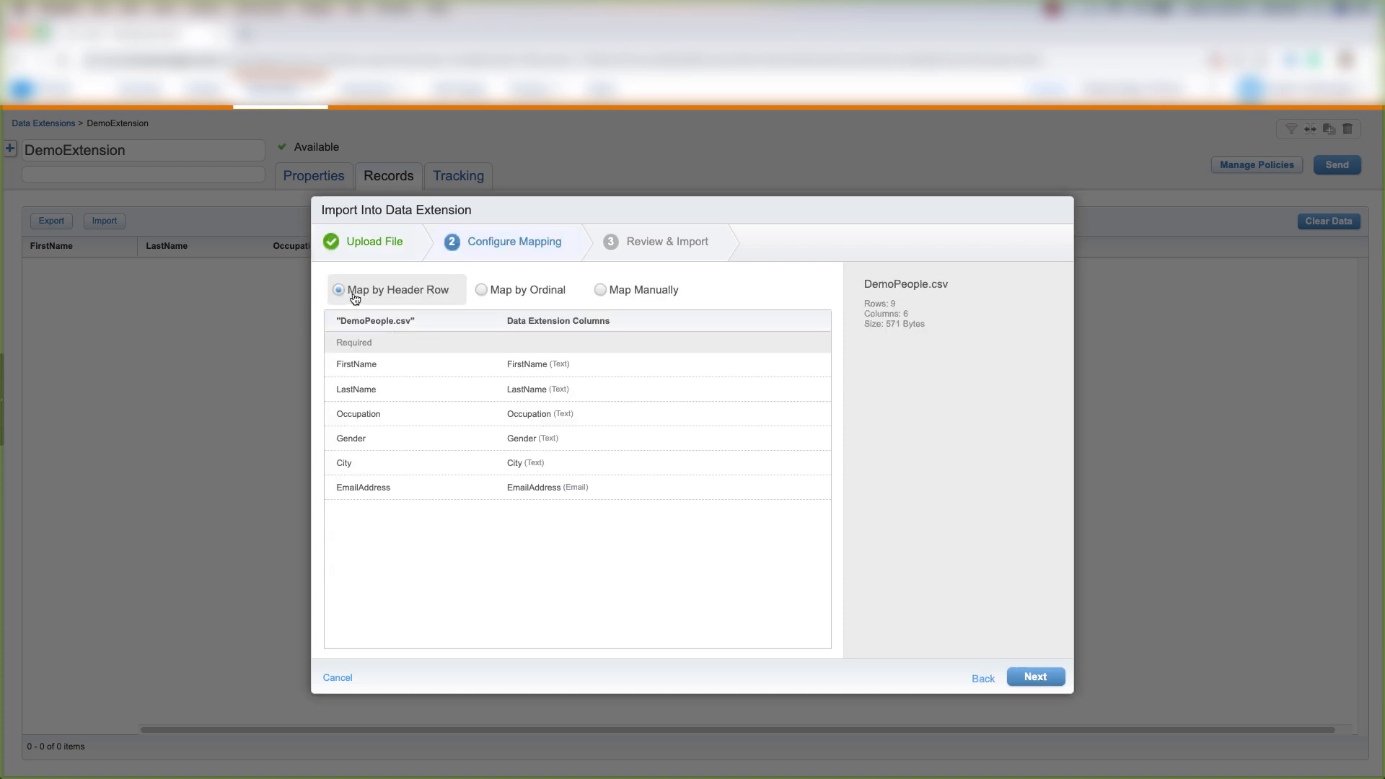
{"action": "left_click", "coordinate": [481, 290]}
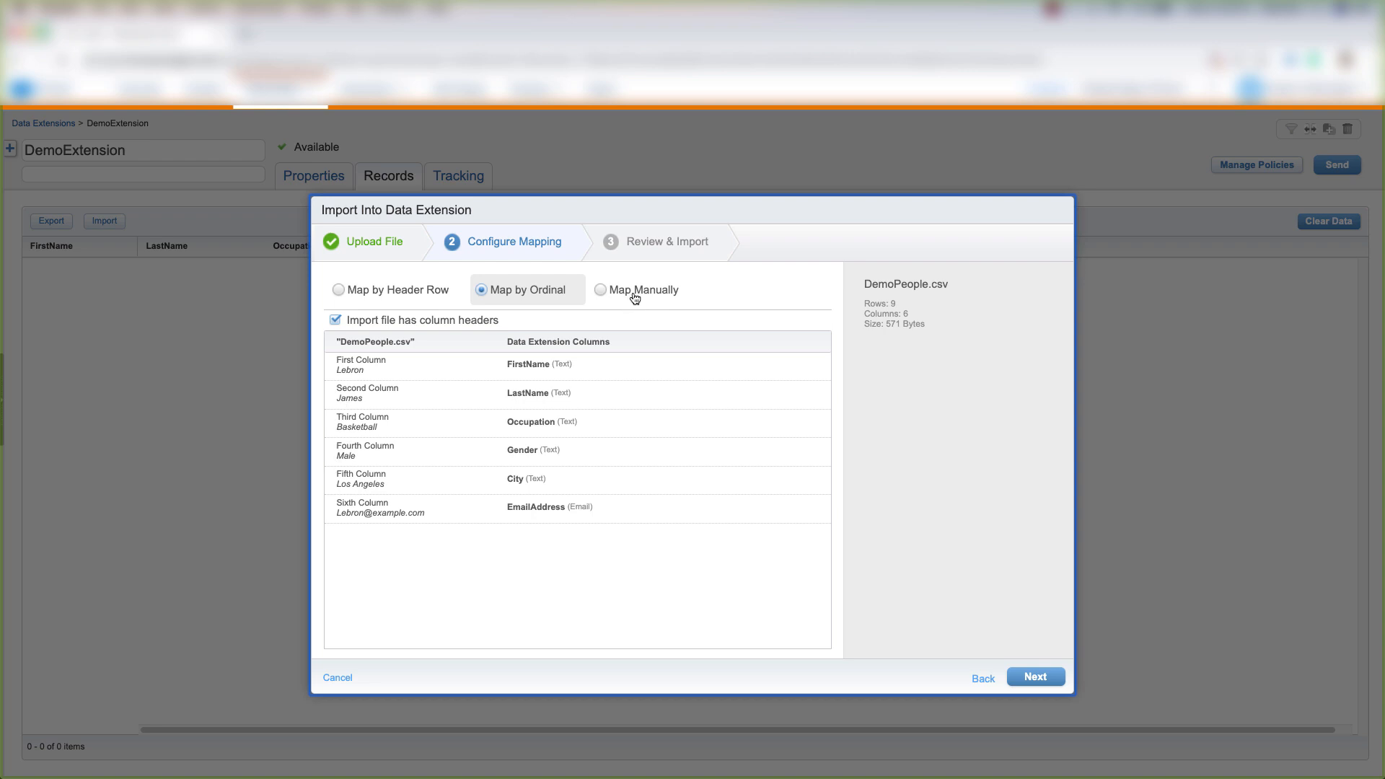
{"action": "left_click", "coordinate": [601, 290]}
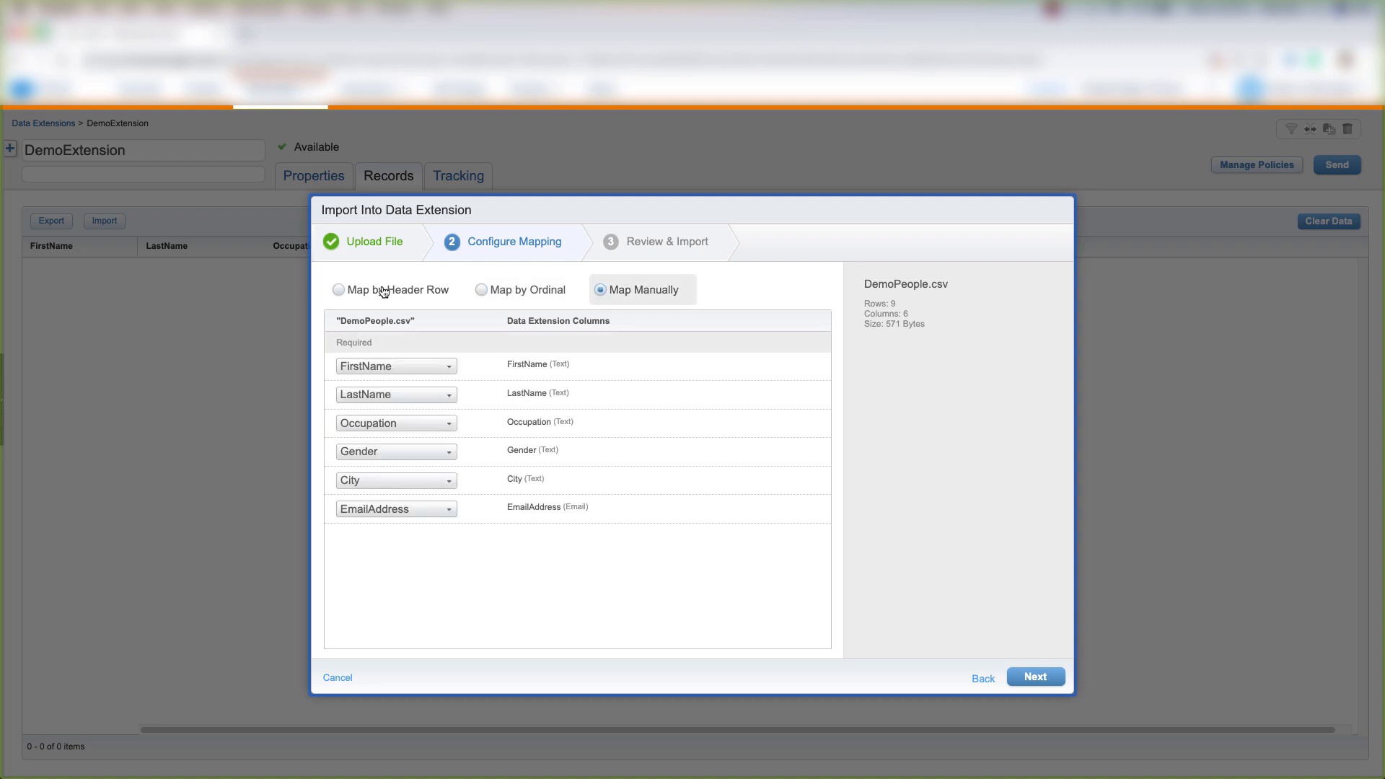
{"action": "left_click", "coordinate": [339, 289]}
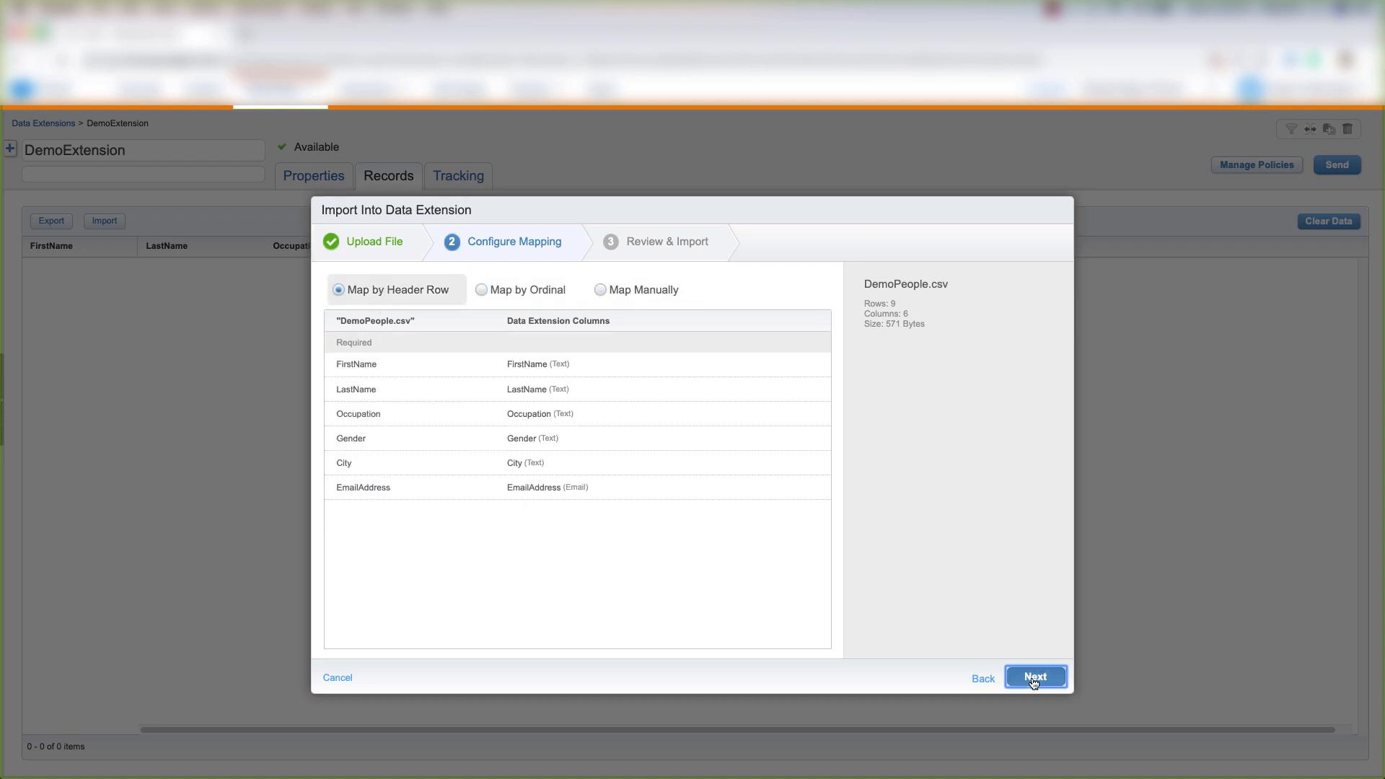
Review the import summary and run the import of DemoPeople.csv
{"action": "left_click", "coordinate": [1034, 677]}
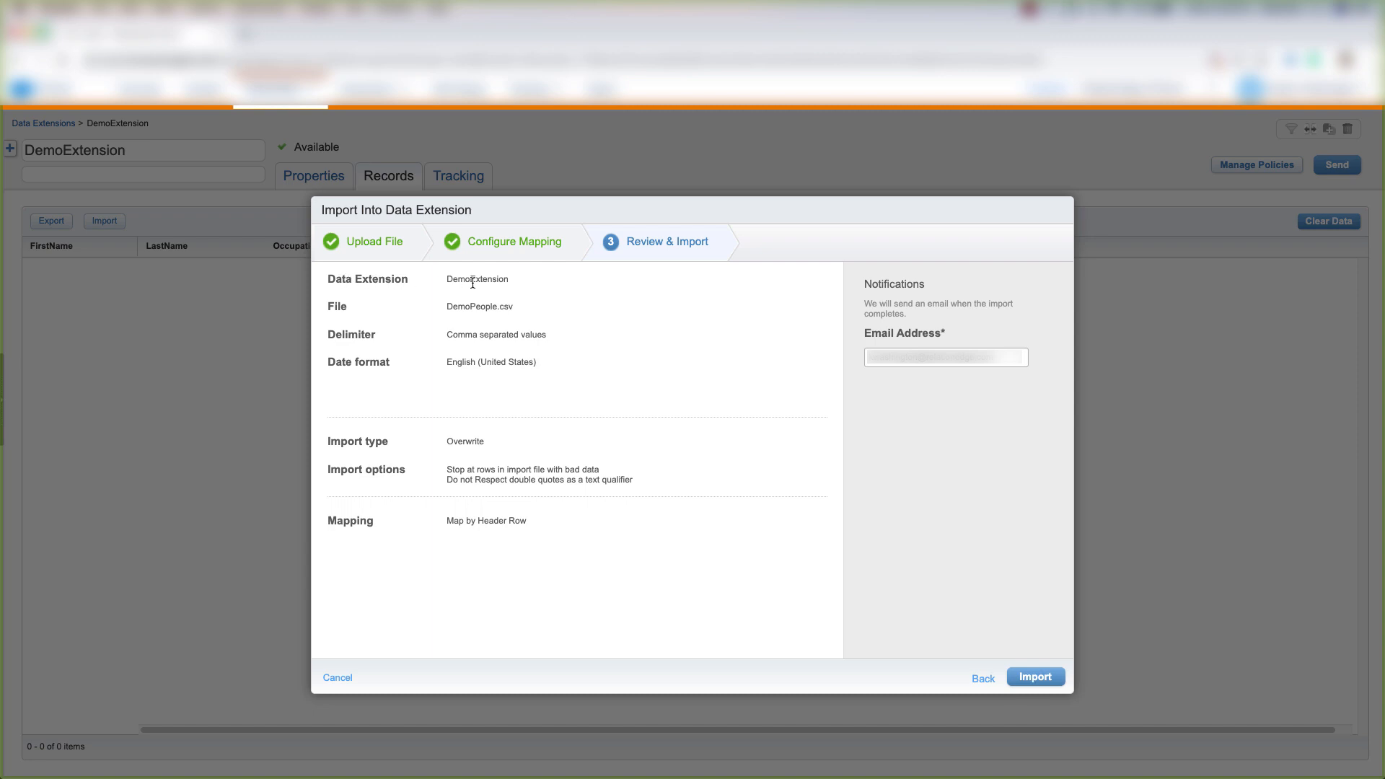
{"action": "mouse_move", "coordinate": [595, 556]}
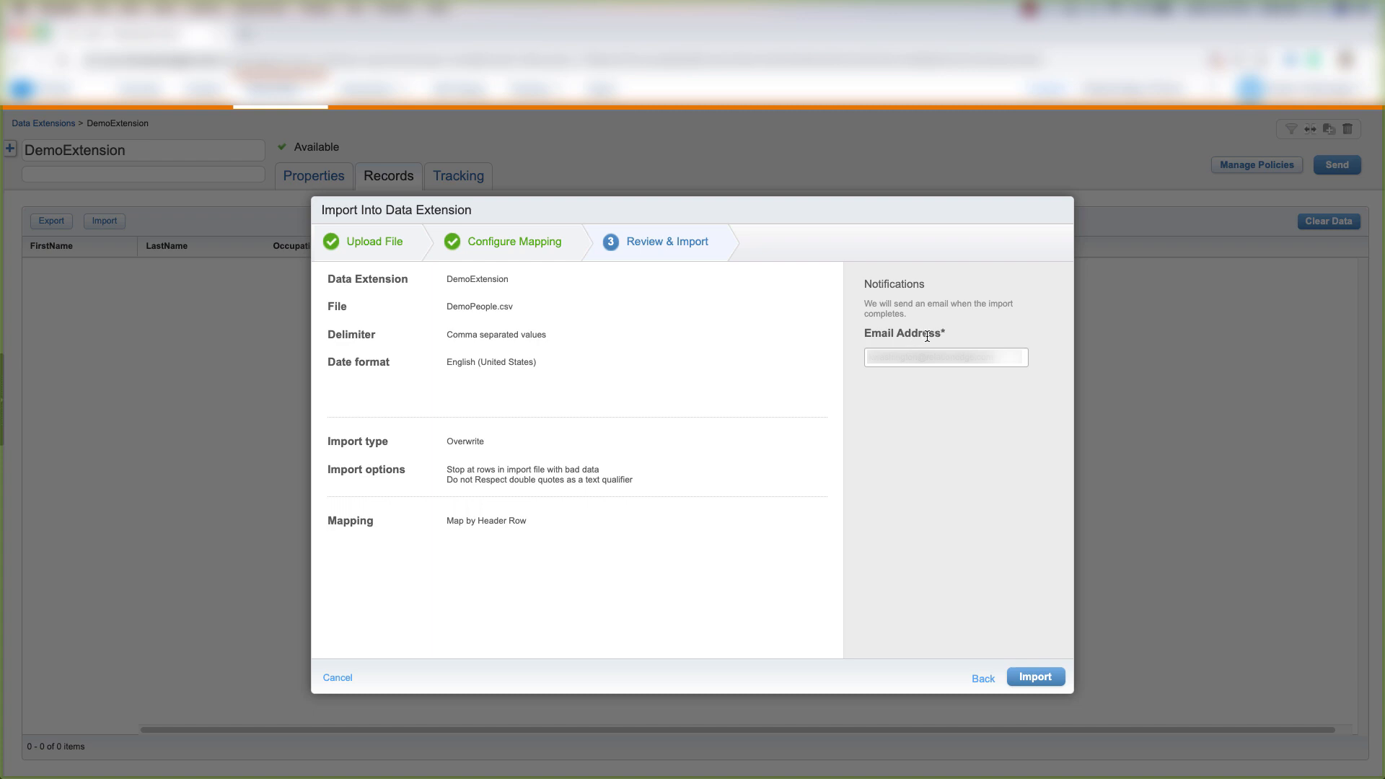
{"action": "mouse_move", "coordinate": [1029, 533]}
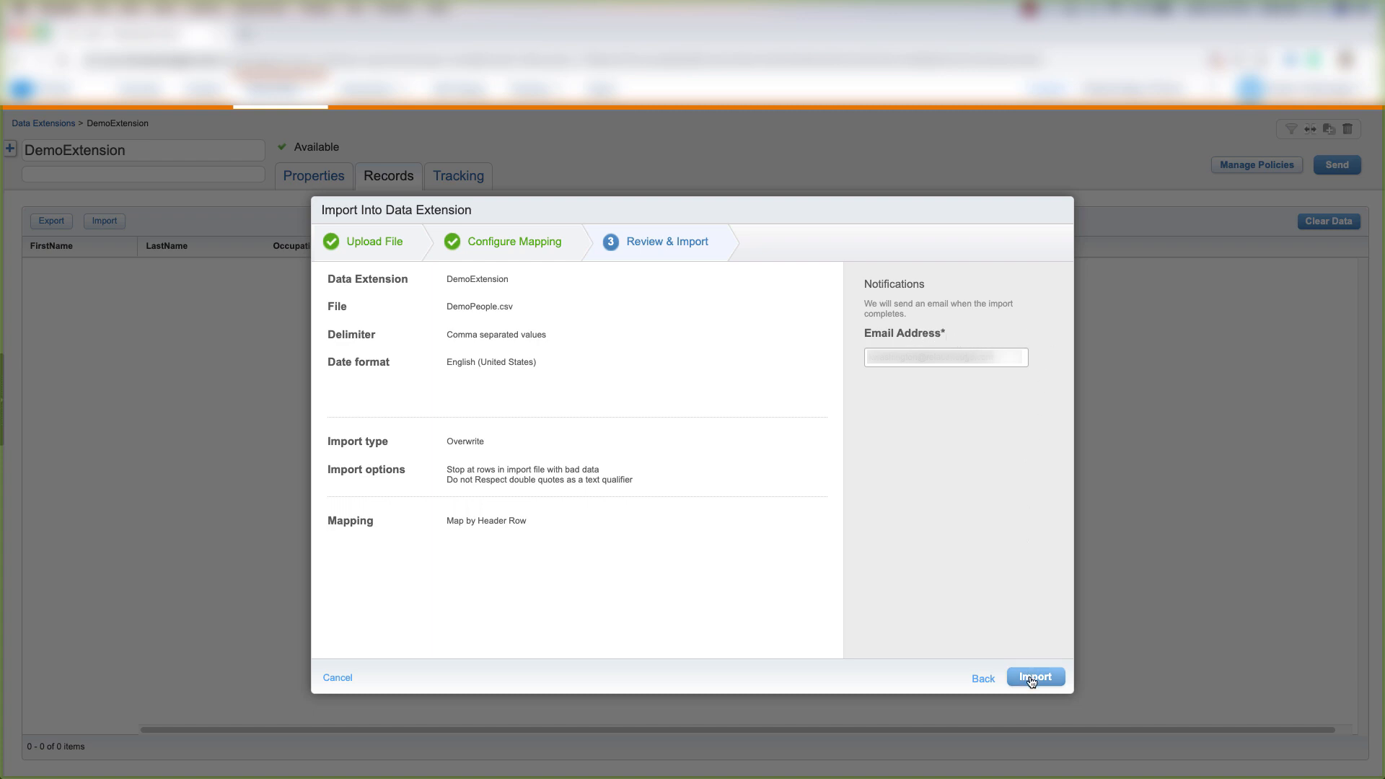
{"action": "left_click", "coordinate": [1035, 677]}
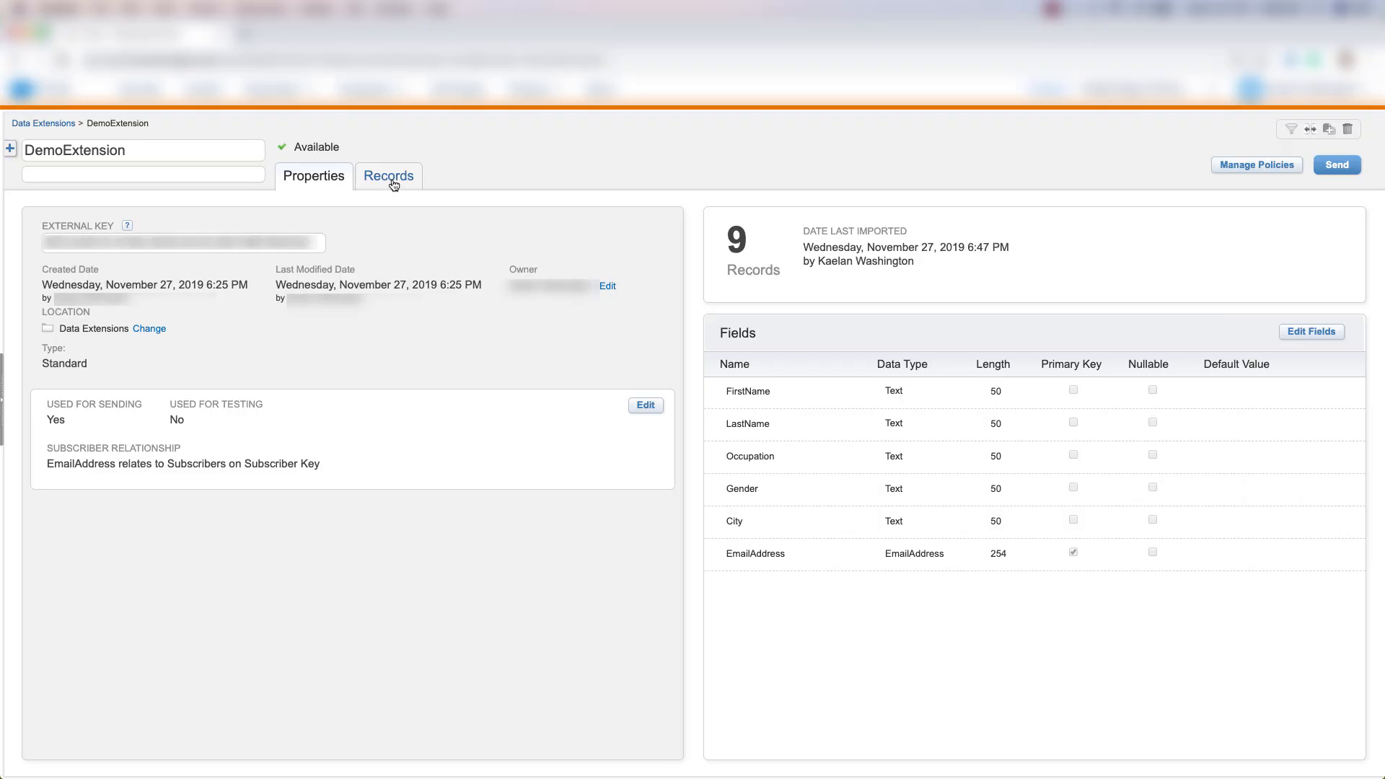
Show DemoExtension's nine imported contacts in the Records tab
{"action": "left_click", "coordinate": [389, 175]}
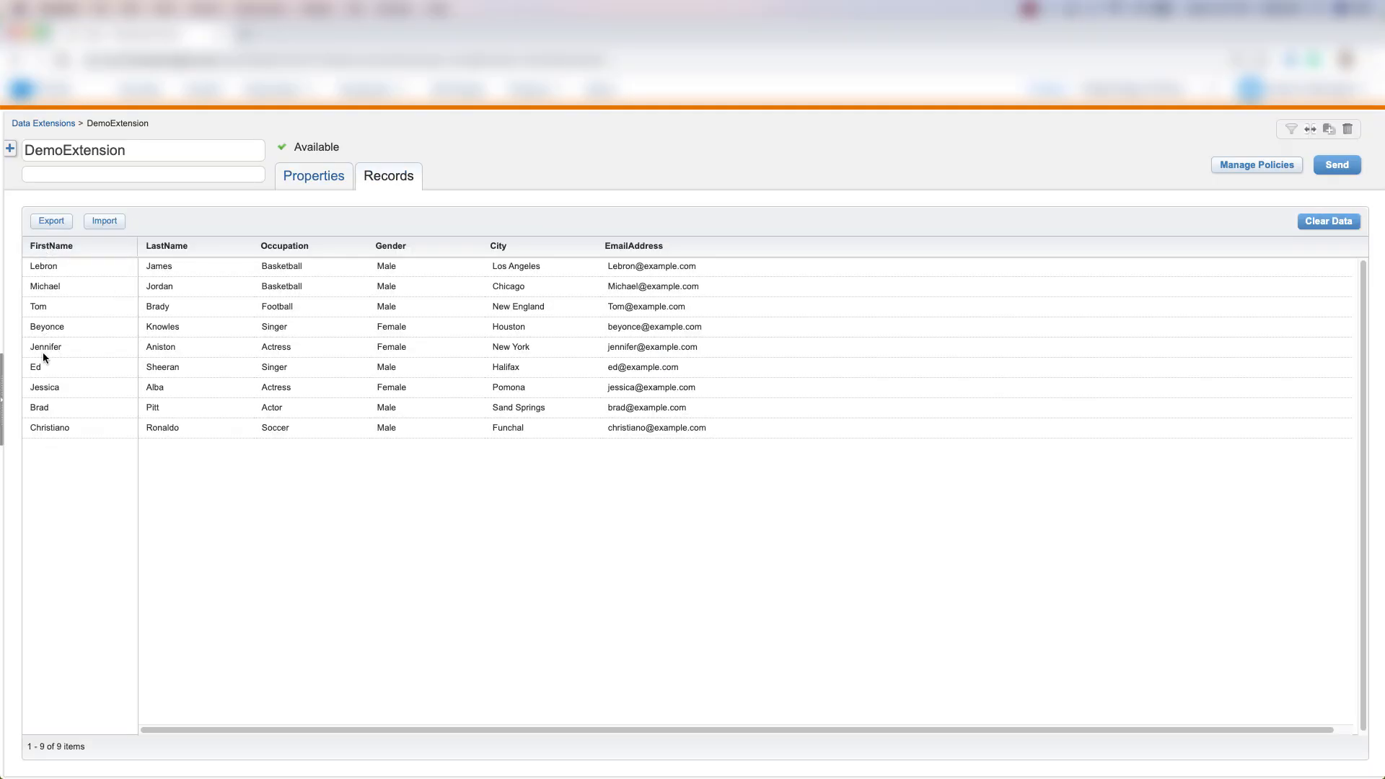
{"action": "mouse_move", "coordinate": [145, 275]}
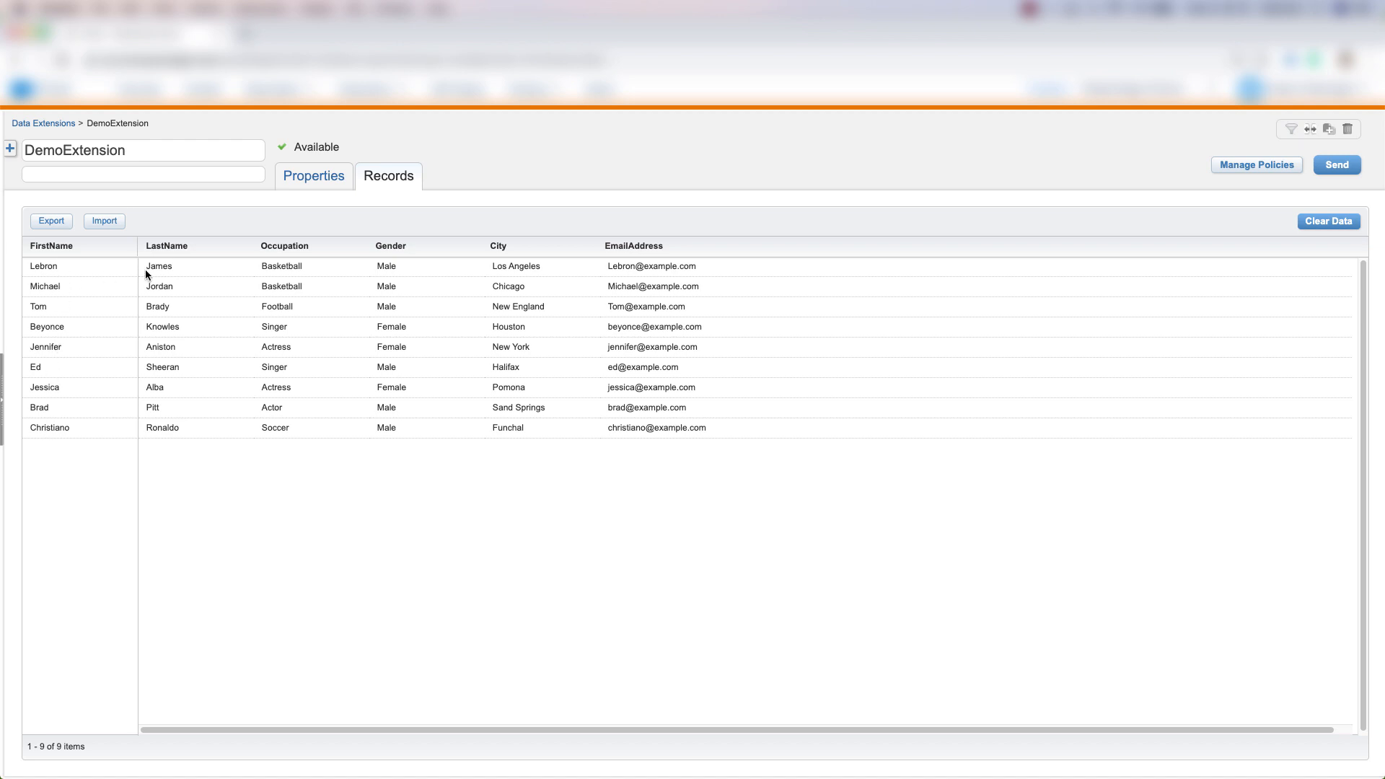
{"action": "mouse_move", "coordinate": [741, 275]}
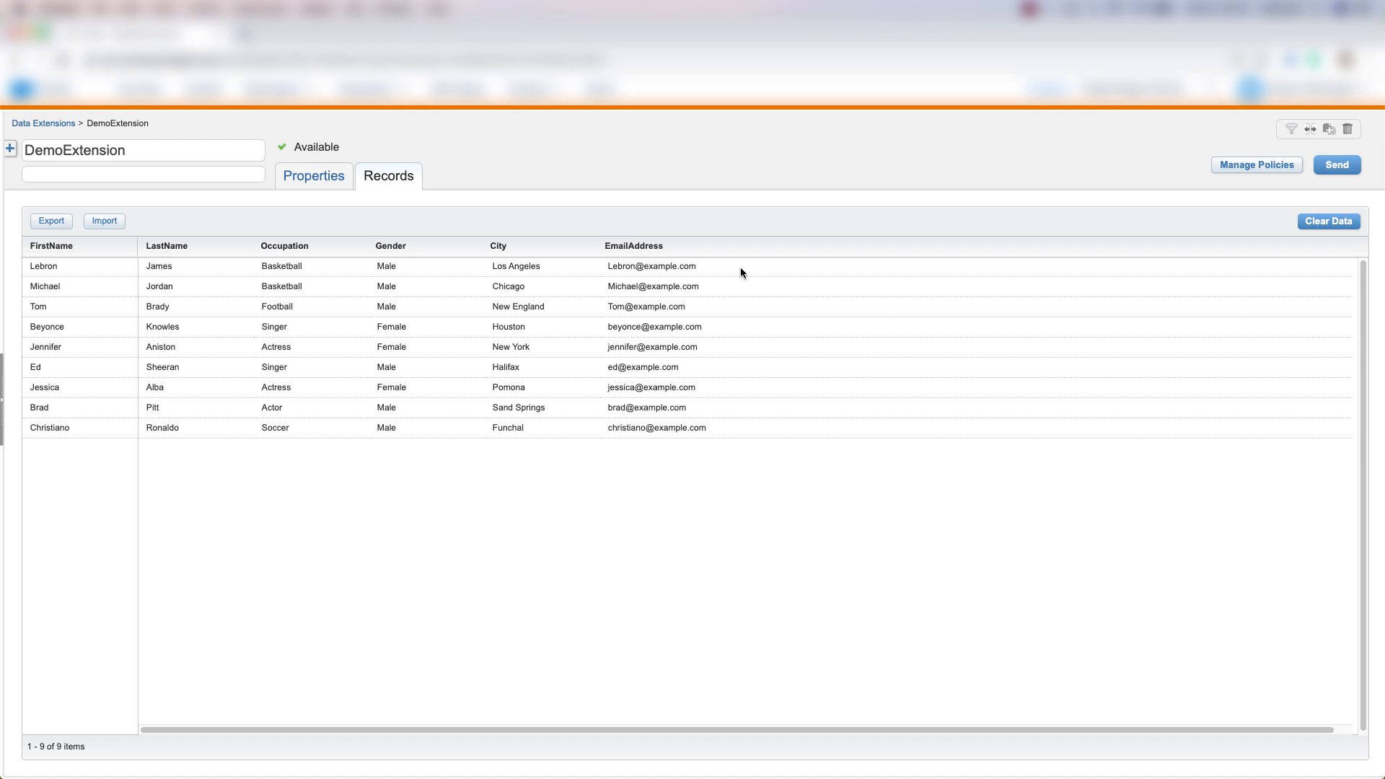
{"action": "mouse_move", "coordinate": [698, 221]}
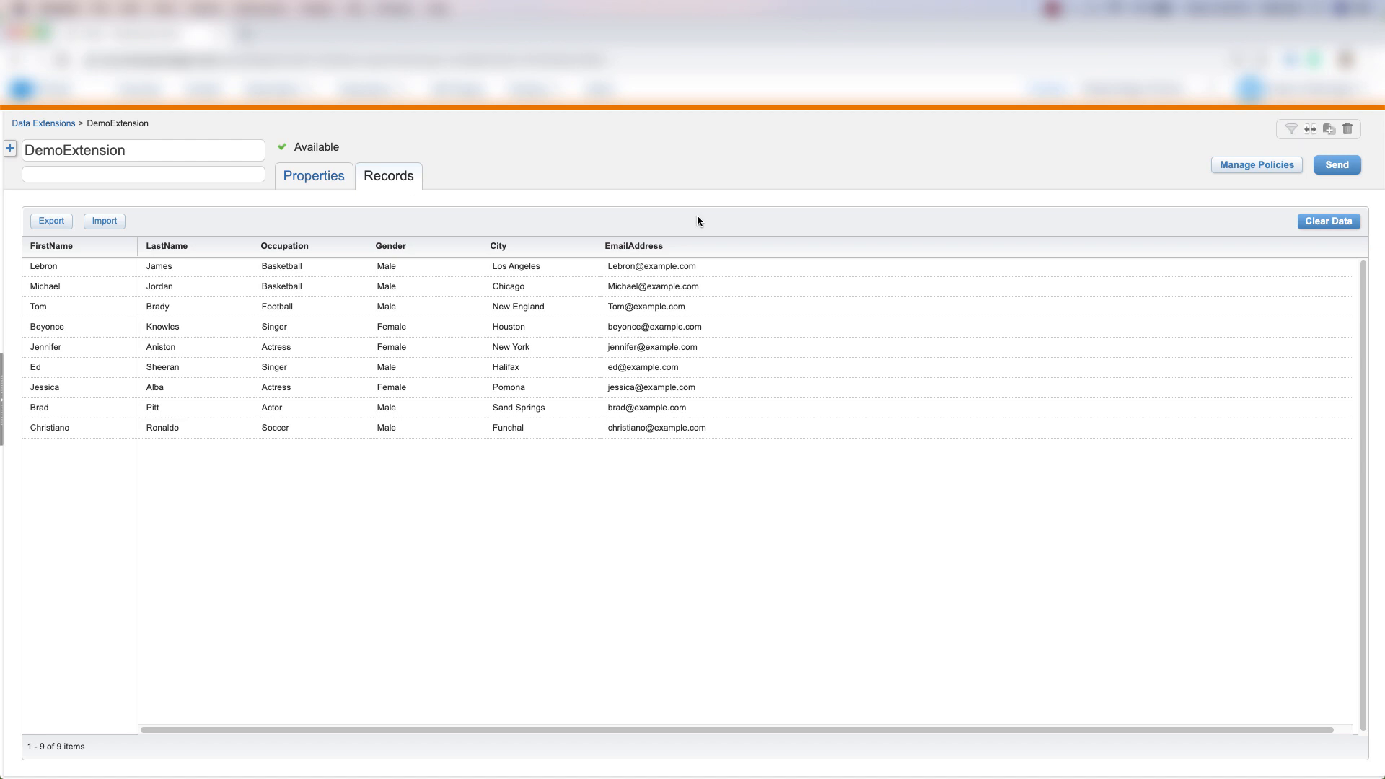
{"action": "mouse_move", "coordinate": [583, 203]}
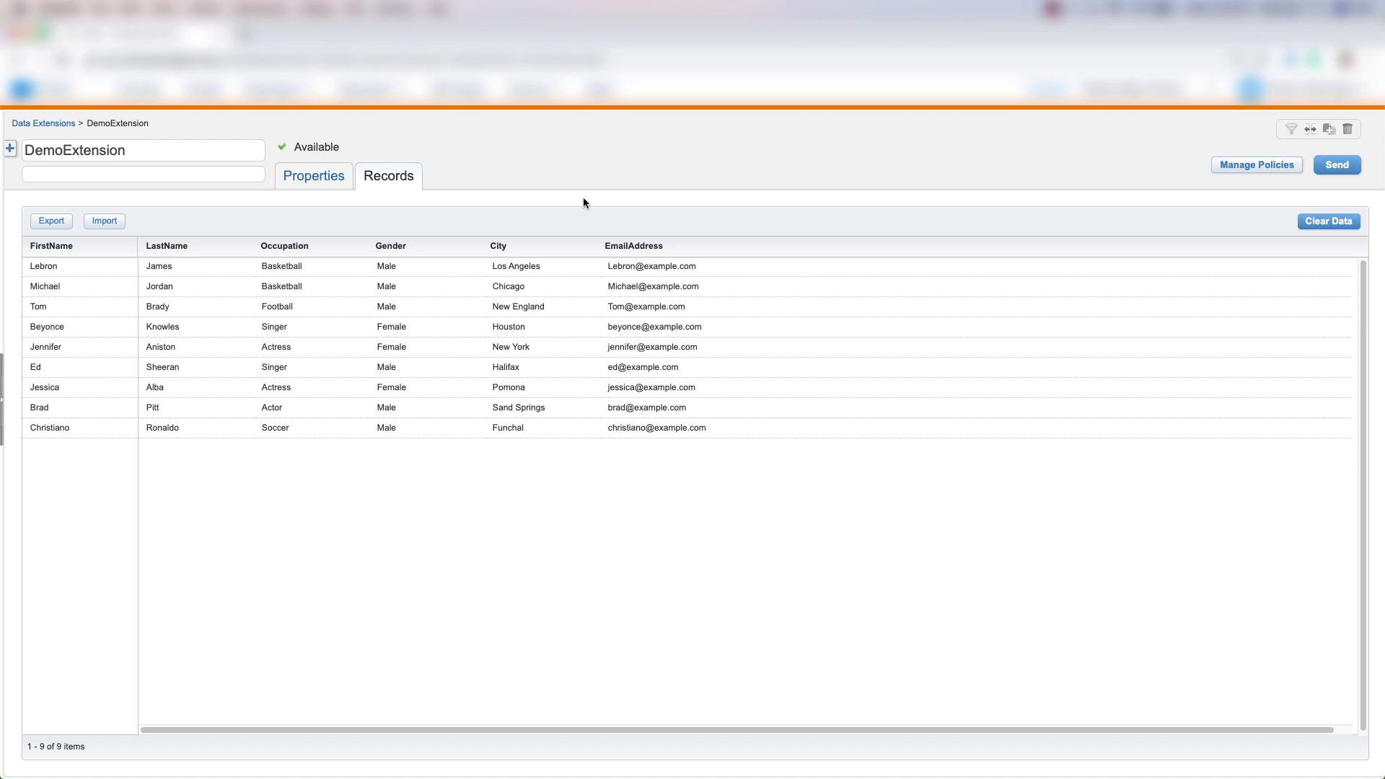
{"action": "mouse_move", "coordinate": [281, 209]}
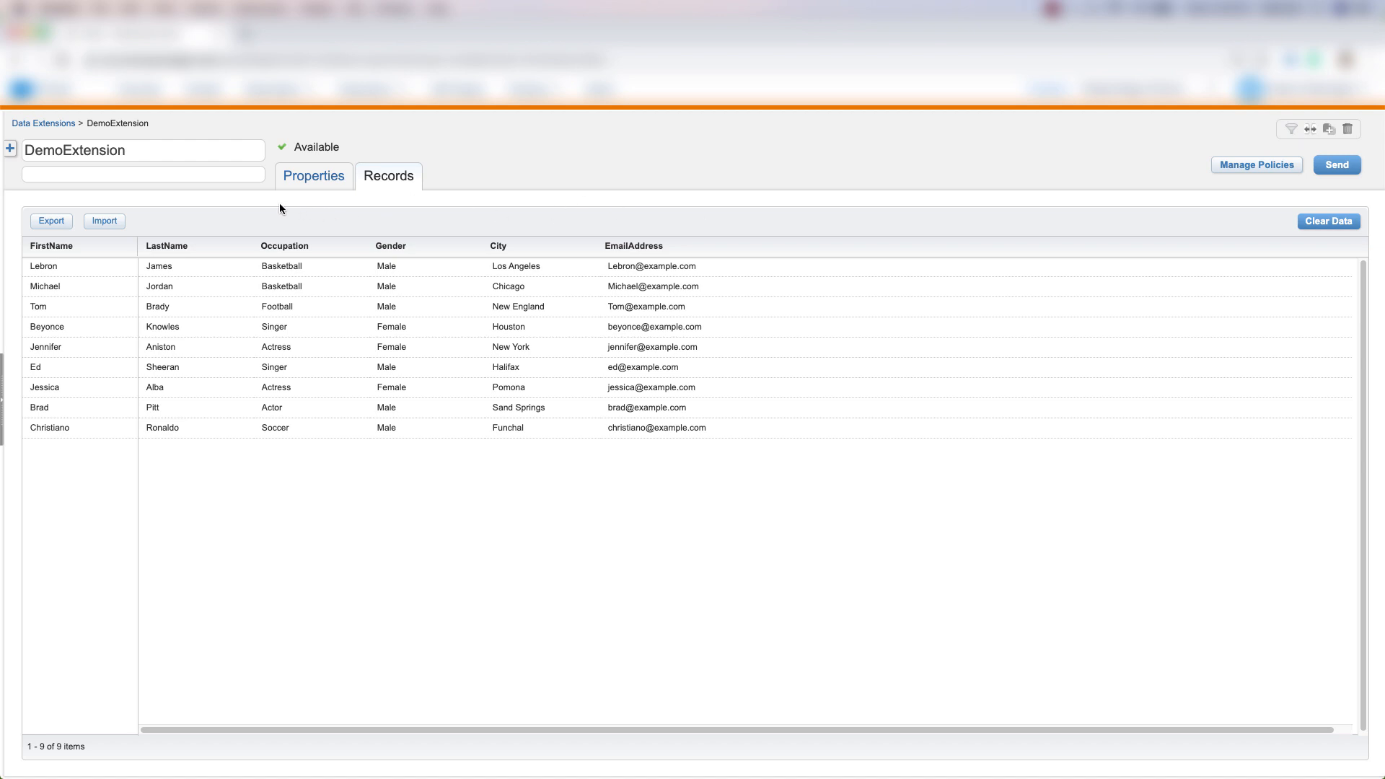
{"action": "mouse_move", "coordinate": [582, 214]}
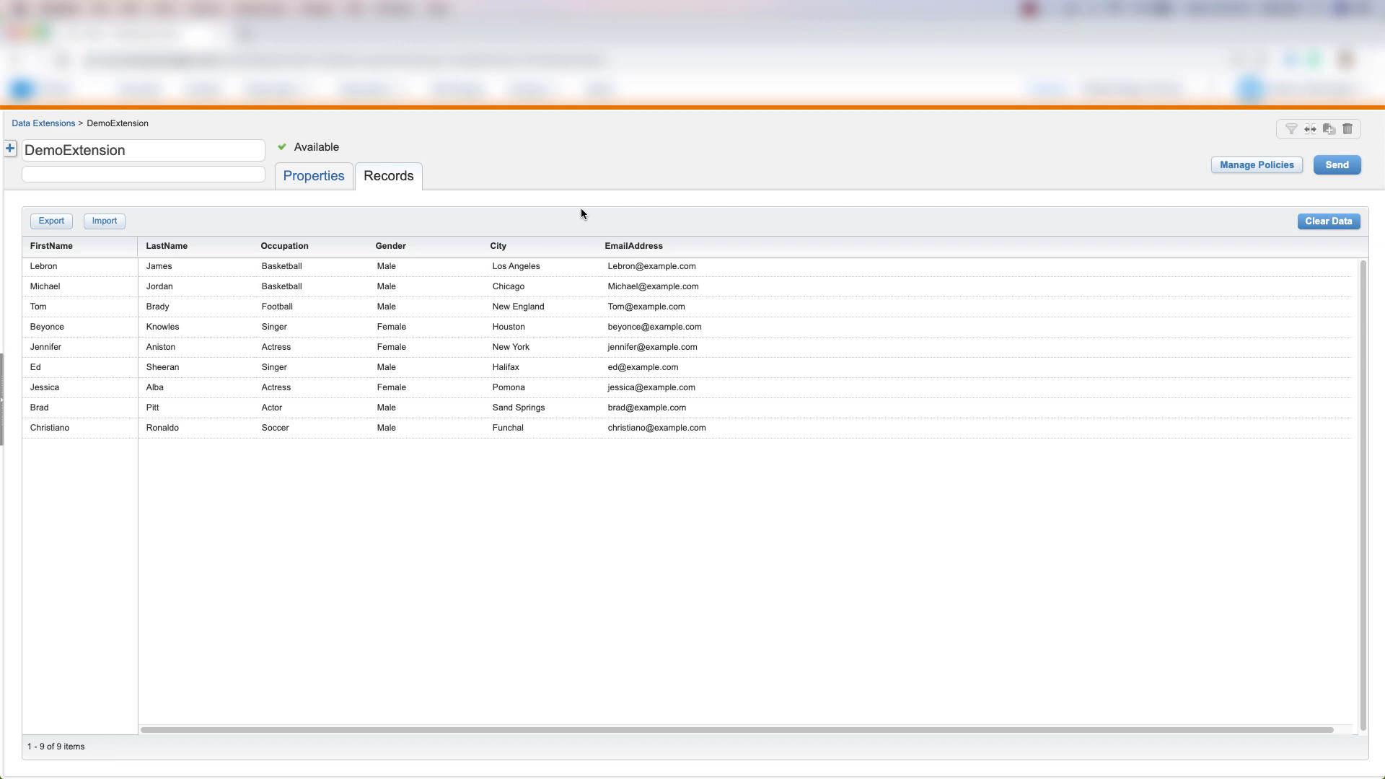